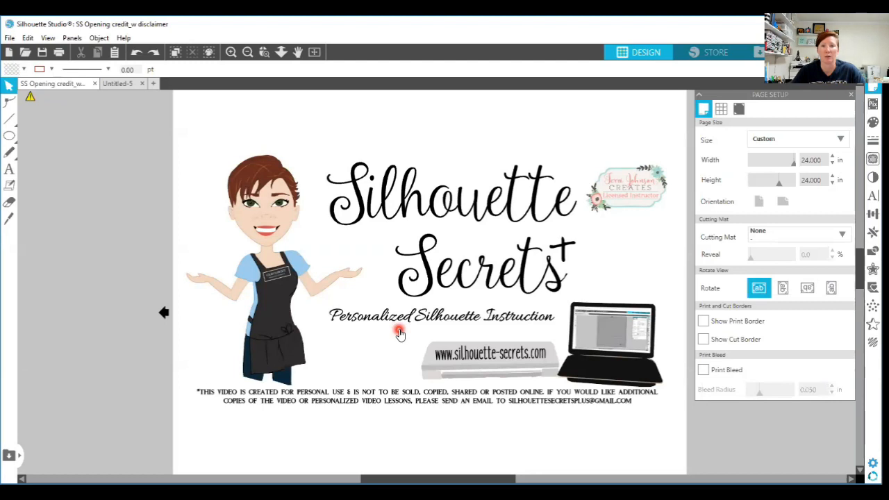
pyautogui.moveTo(336, 346)
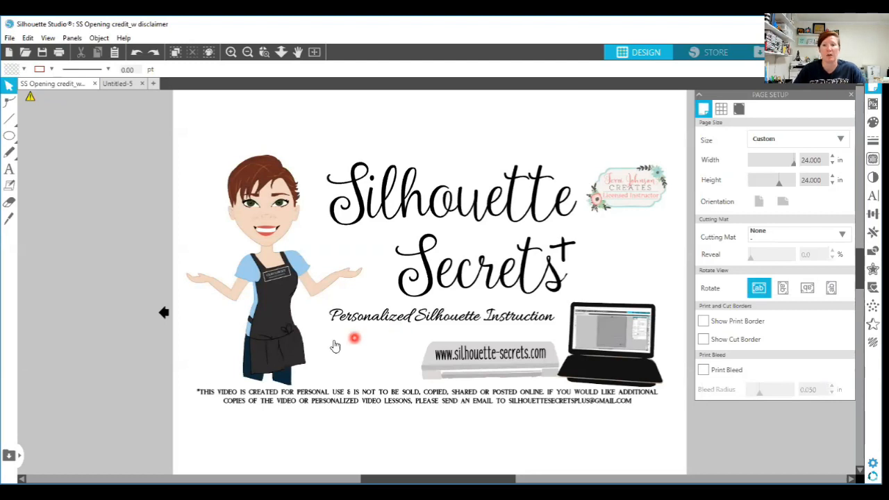
pyautogui.moveTo(116, 97)
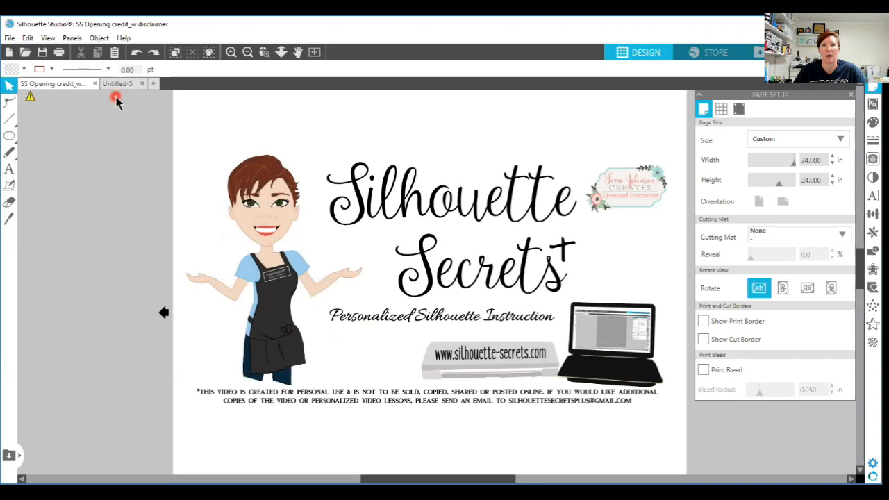
# Step: Switch to the blank Untitled-5 document, leaving the opening credit design
pyautogui.click(117, 83)
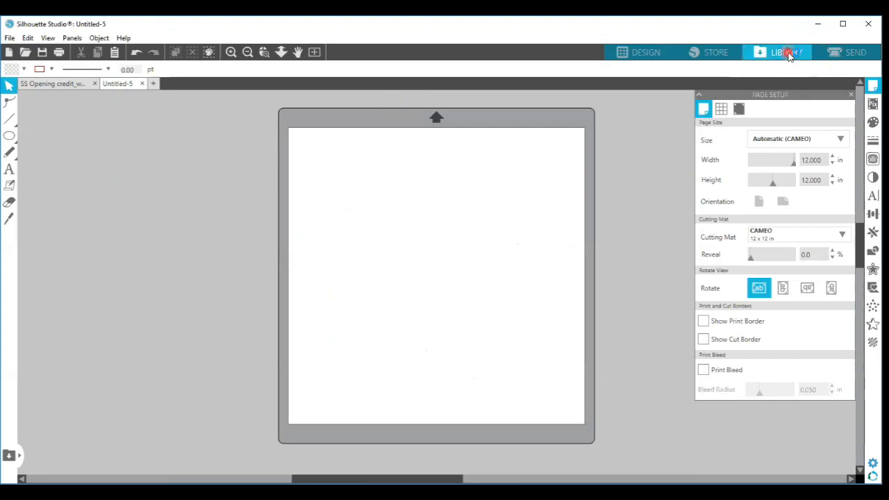
# Step: Search the Library for 'card', preview the Bracket Label Thank You Card and place it on the page
pyautogui.click(786, 53)
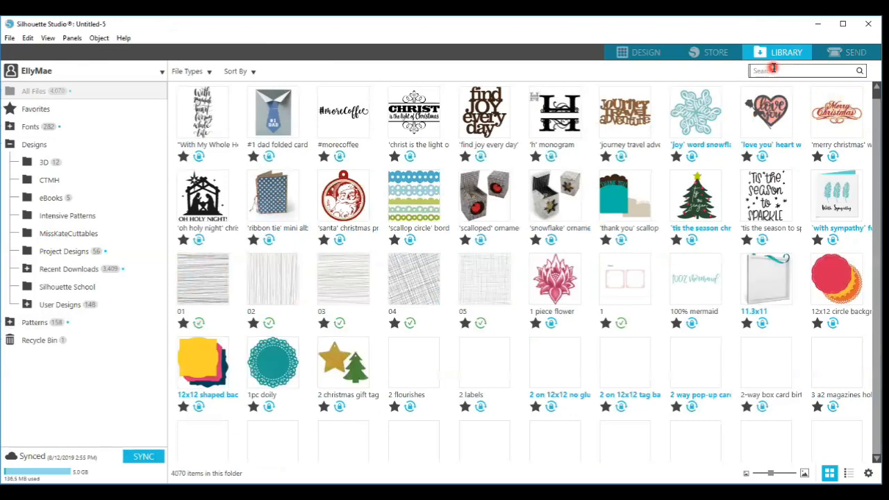
pyautogui.write('card lori whitlock')
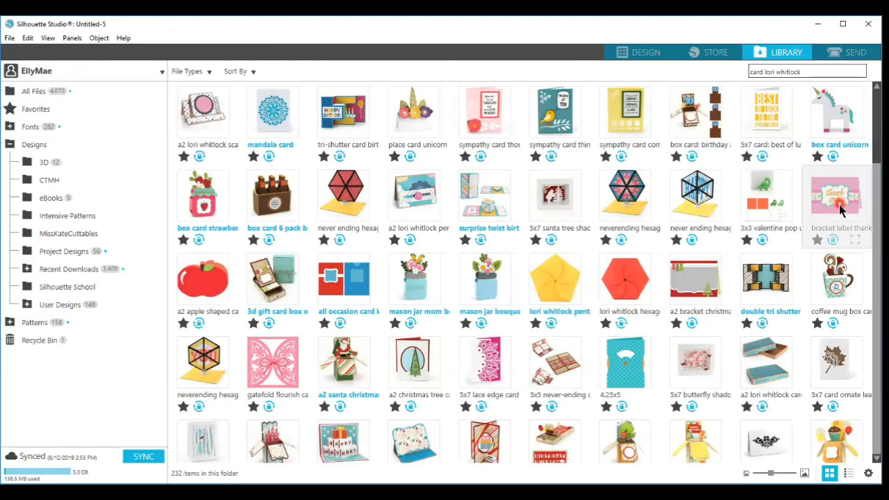
pyautogui.doubleClick(836, 194)
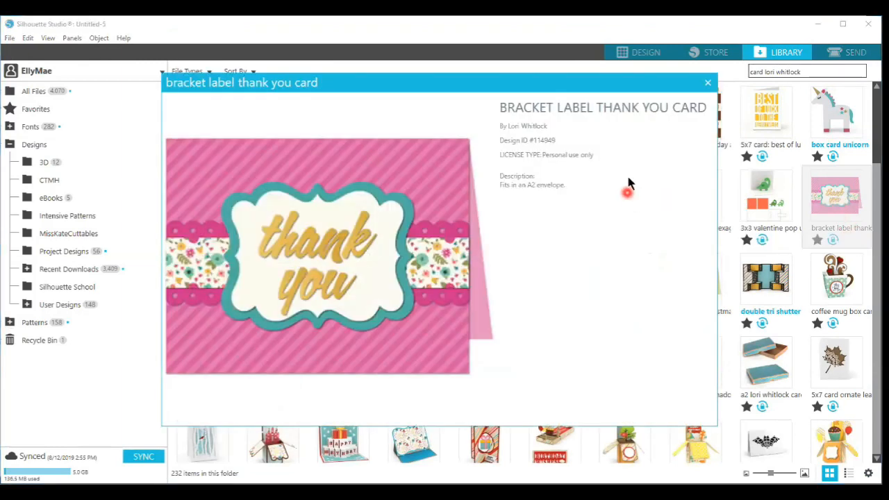
pyautogui.click(708, 83)
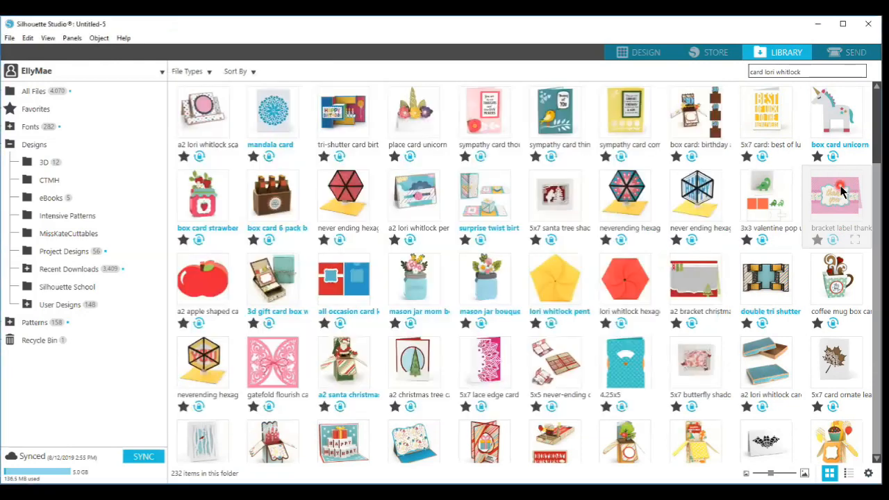
pyautogui.doubleClick(836, 195)
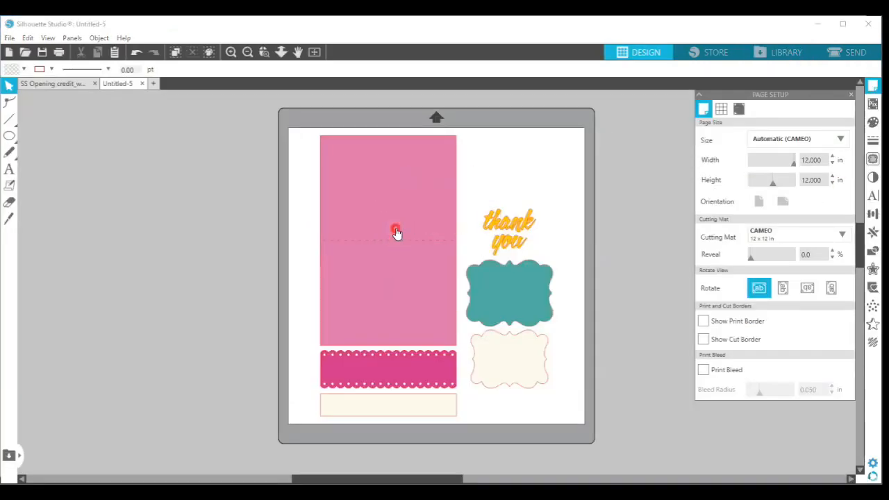
# Step: Give the large pink card base a paint-splatter pattern fill at 0 transparency
pyautogui.click(389, 233)
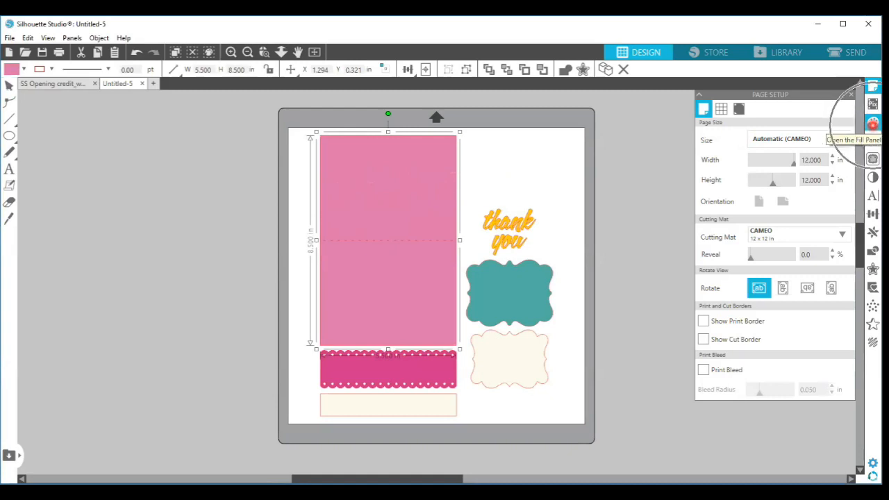
pyautogui.click(872, 122)
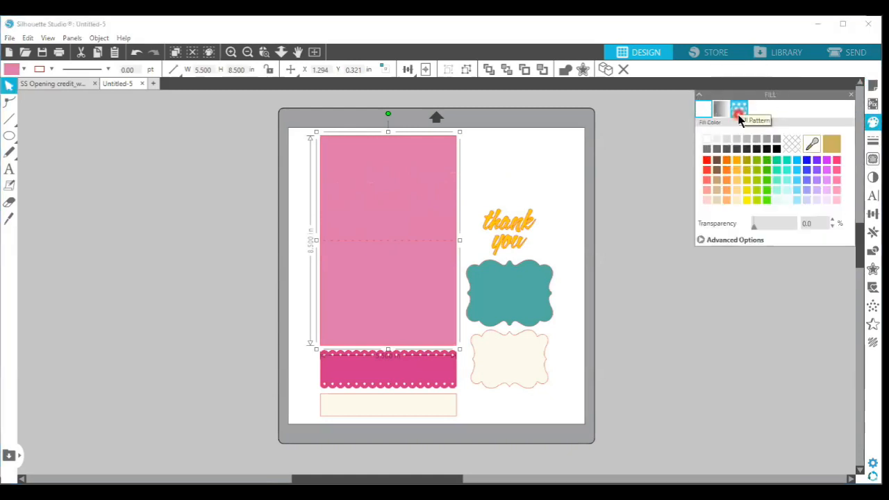
pyautogui.click(739, 108)
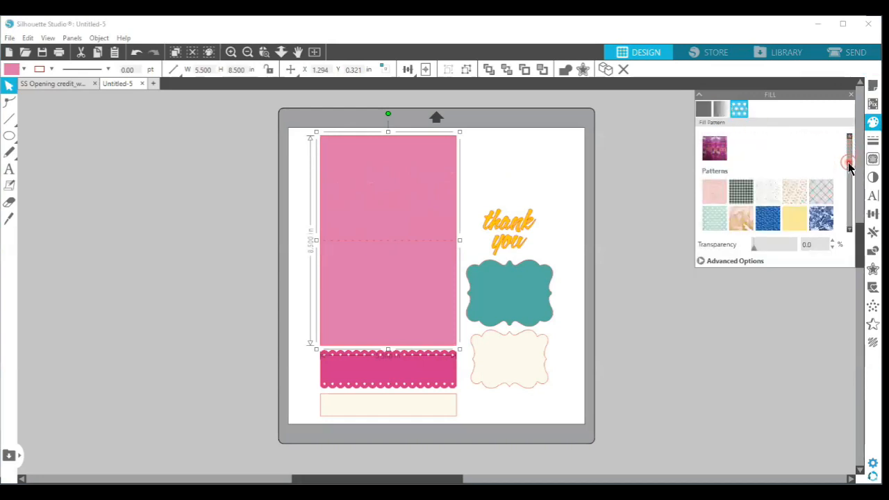
pyautogui.scroll(-3)
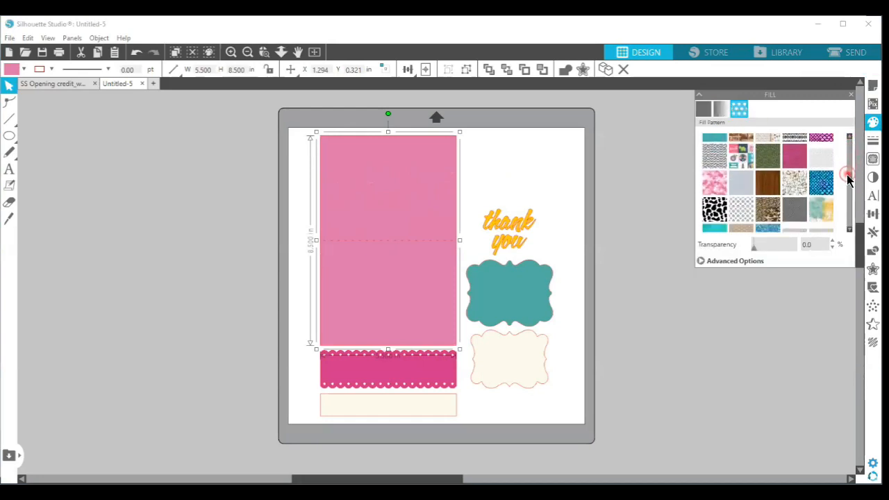
pyautogui.scroll(-3)
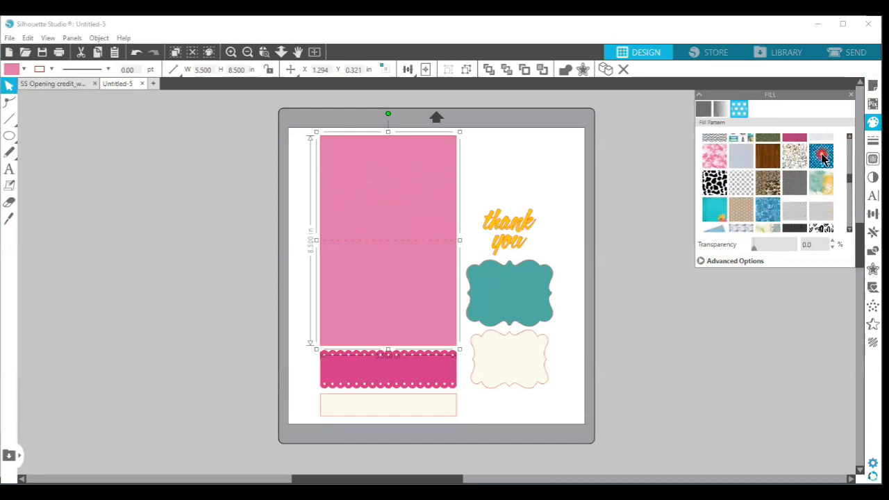
pyautogui.click(821, 155)
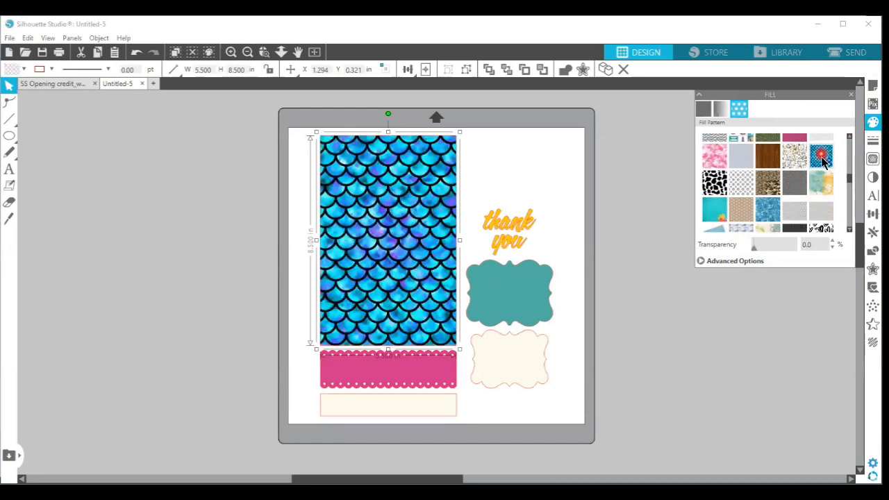
pyautogui.click(821, 154)
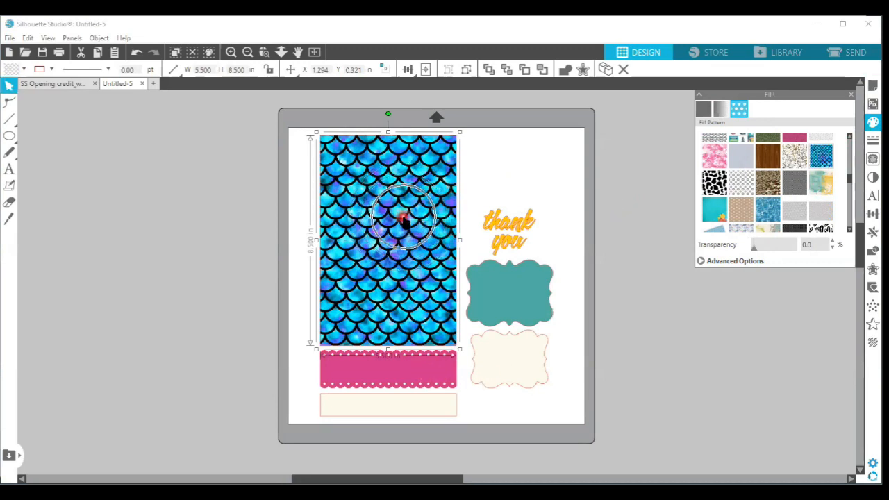
pyautogui.click(822, 159)
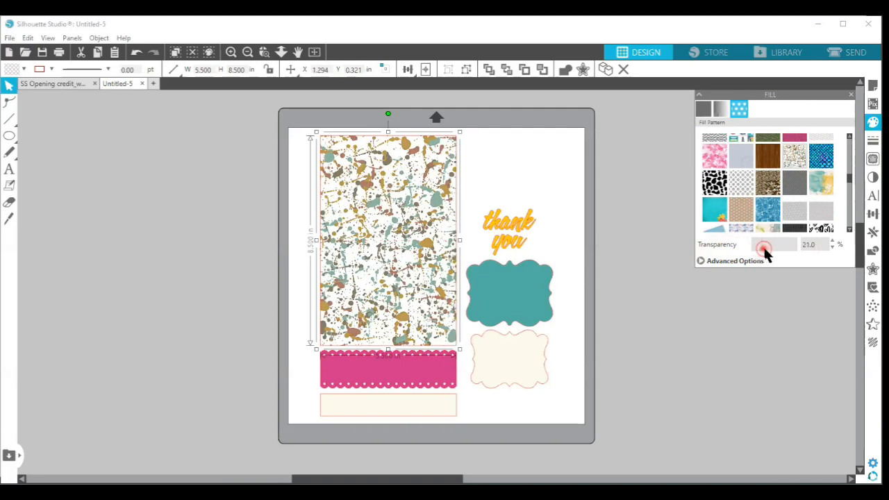
pyautogui.moveTo(764, 247); pyautogui.dragTo(756, 247)
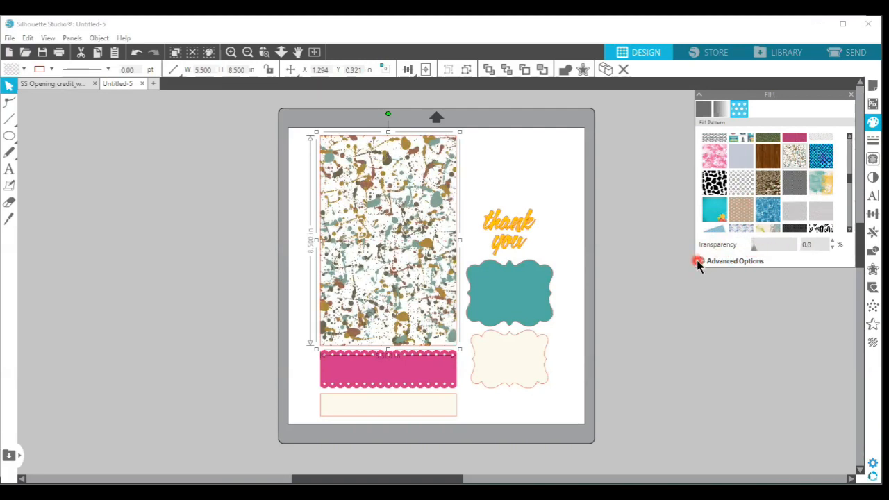
# Step: Apply the blue mermaid-scale pattern to the card base, trying 90° and 180° rotations then returning to 0°
pyautogui.click(734, 261)
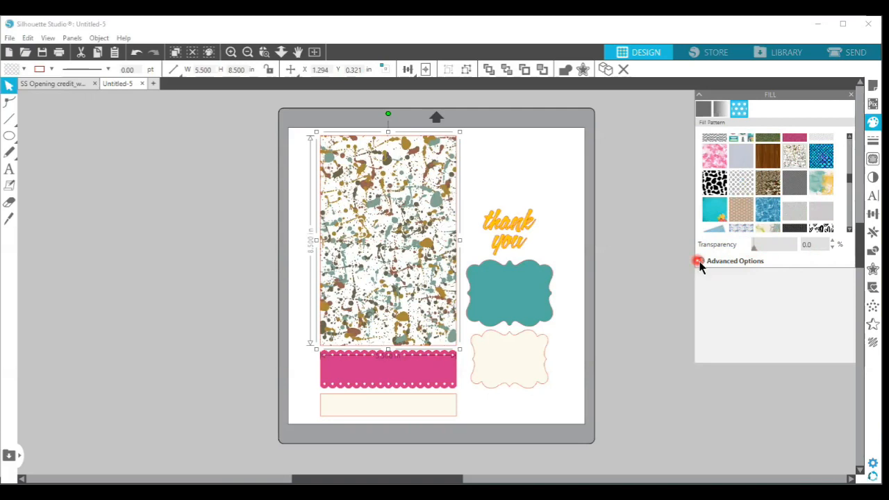
pyautogui.click(700, 261)
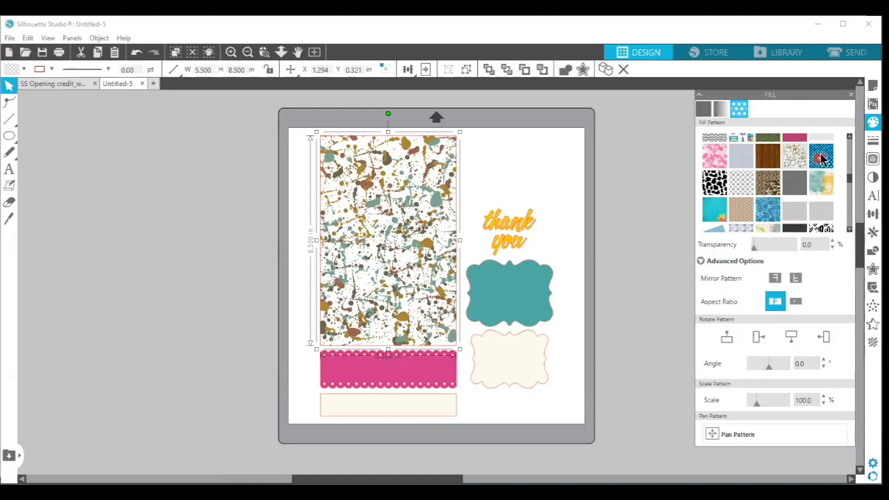
pyautogui.click(822, 156)
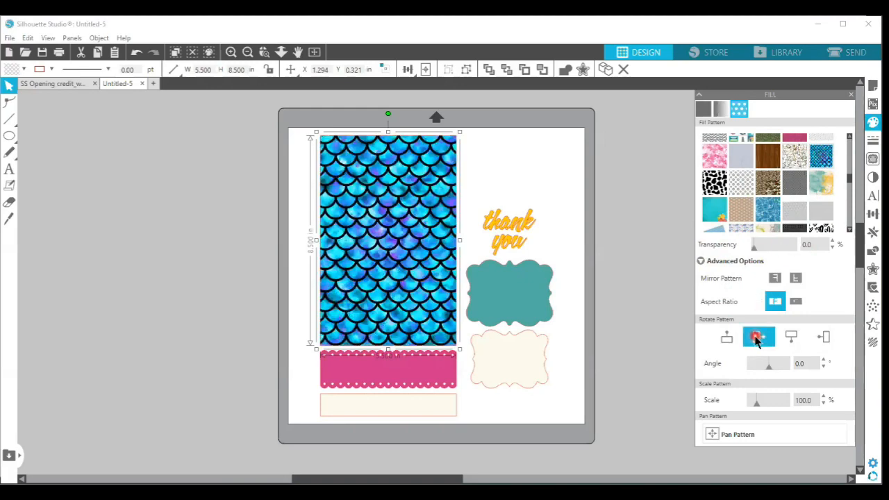
pyautogui.click(758, 338)
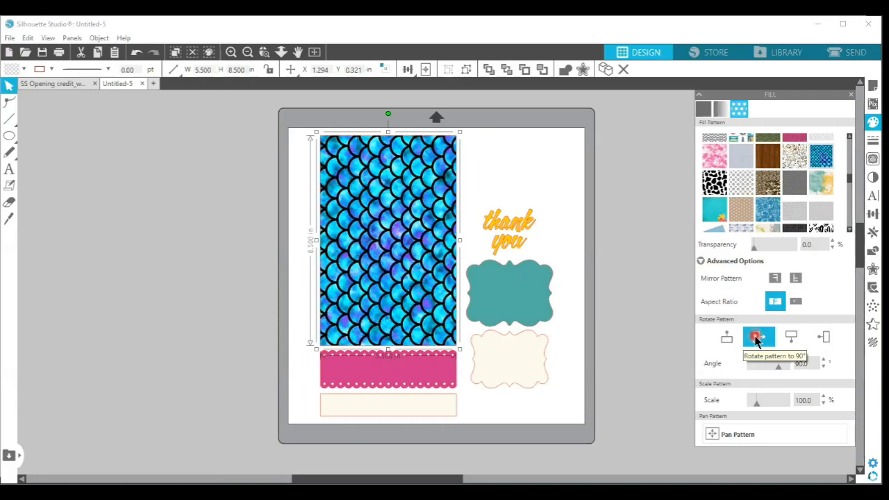
pyautogui.moveTo(792, 338)
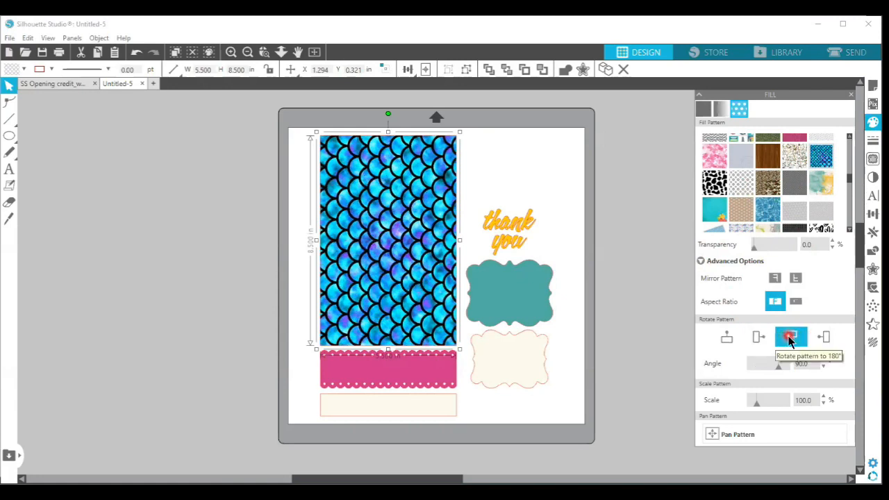
pyautogui.click(823, 337)
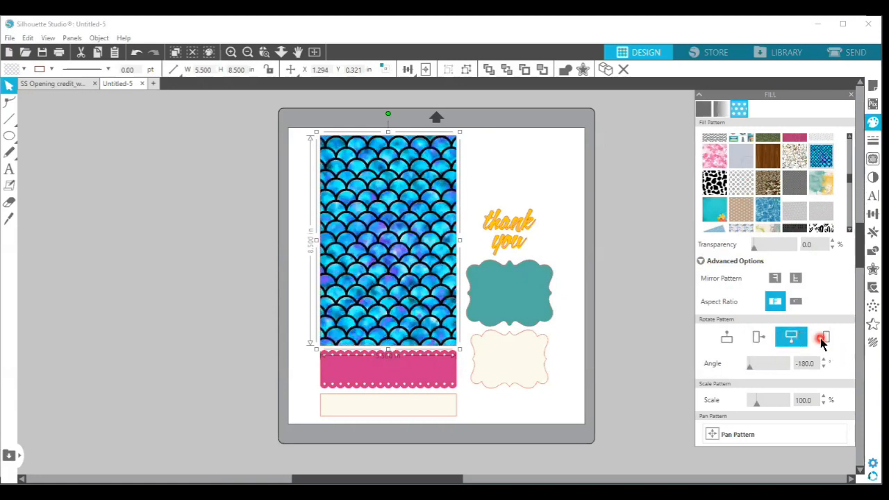
pyautogui.click(726, 338)
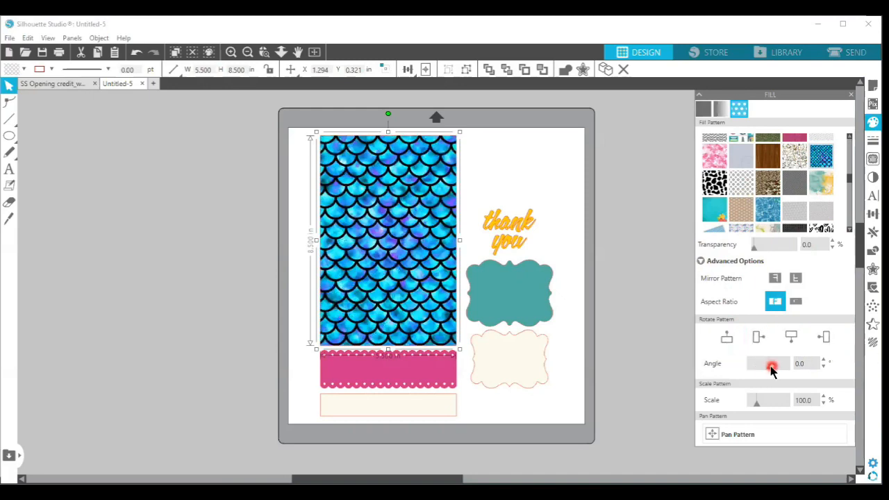
# Step: Tilt the mermaid-scale pattern slightly to about -10° and try larger and smaller scale sizes
pyautogui.moveTo(771, 367); pyautogui.dragTo(758, 366)
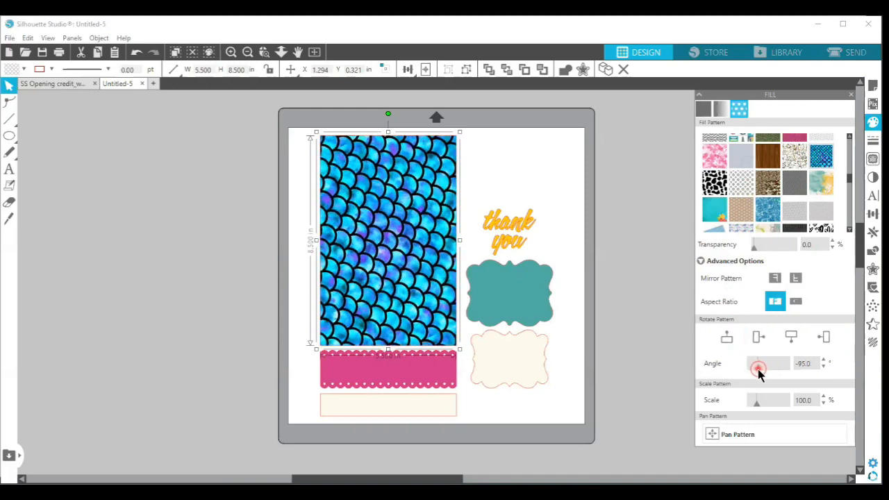
pyautogui.moveTo(758, 366); pyautogui.dragTo(765, 367)
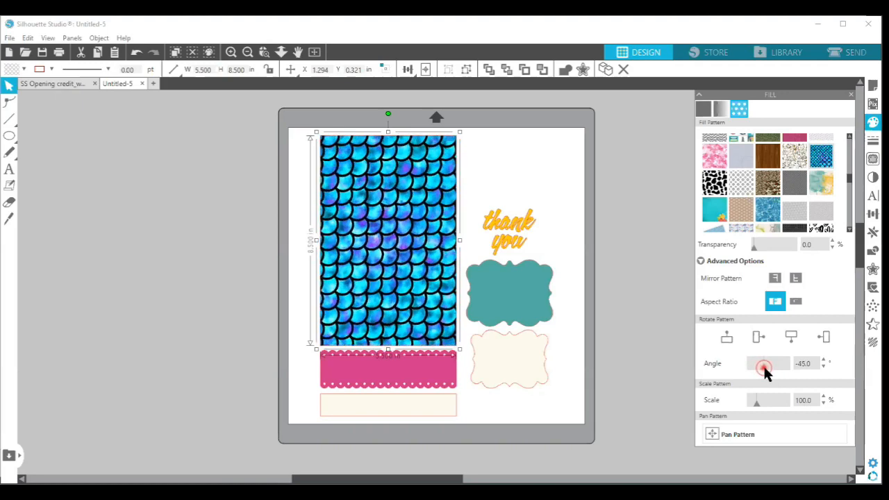
pyautogui.moveTo(764, 367); pyautogui.dragTo(770, 368)
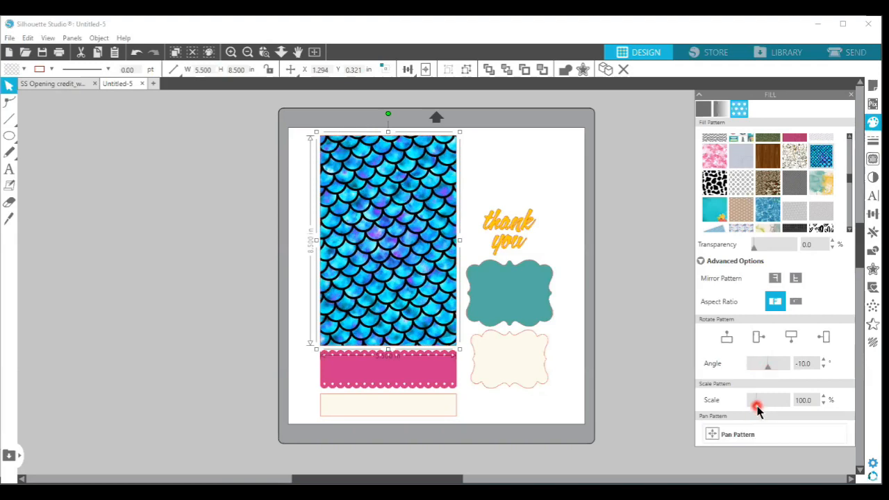
pyautogui.moveTo(755, 406); pyautogui.dragTo(764, 405)
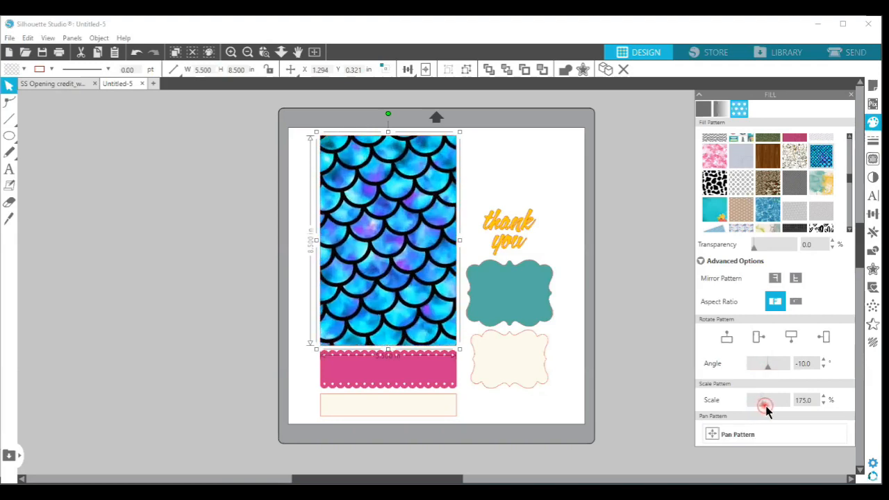
pyautogui.moveTo(763, 406); pyautogui.dragTo(769, 405)
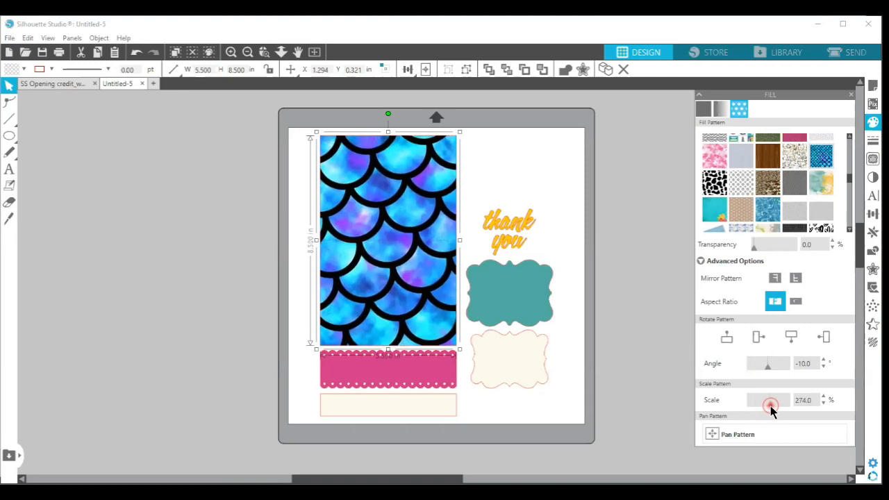
pyautogui.moveTo(769, 405); pyautogui.dragTo(755, 405)
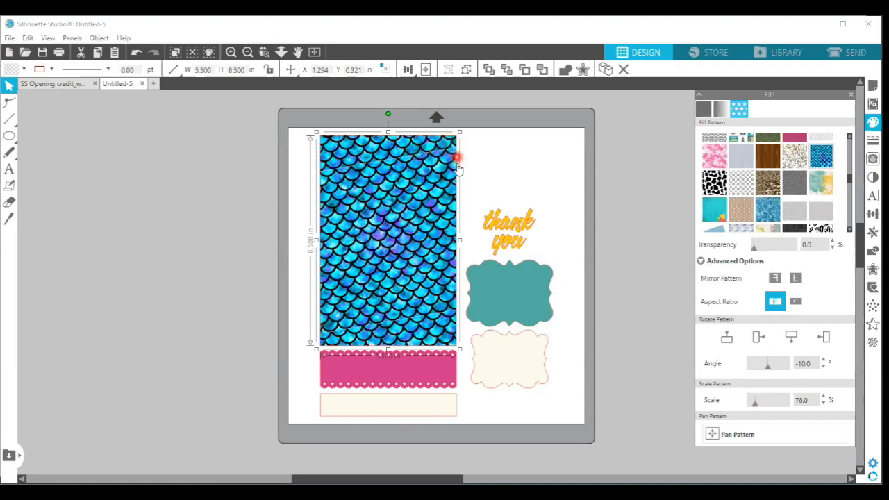
pyautogui.moveTo(507, 164)
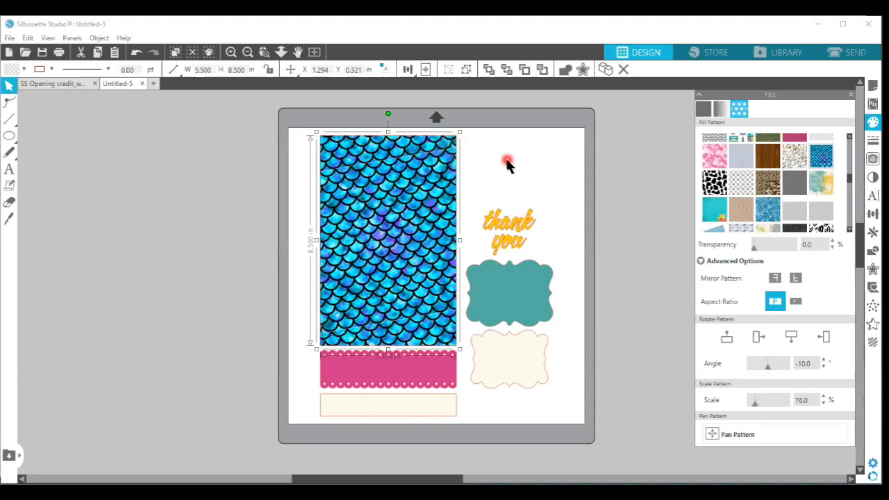
pyautogui.moveTo(586, 353)
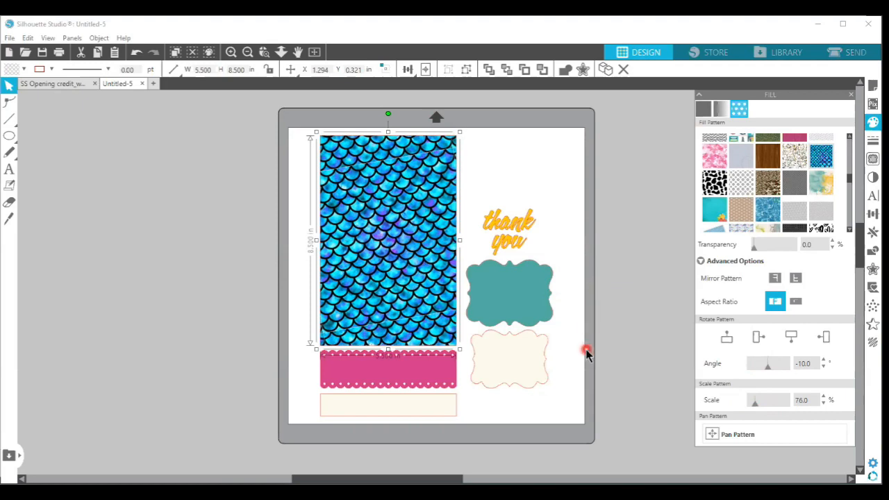
pyautogui.moveTo(429, 172)
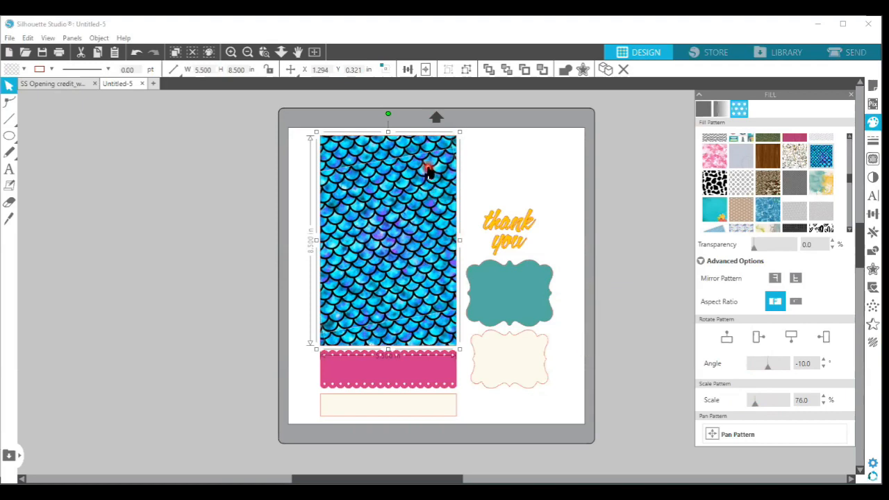
pyautogui.moveTo(378, 165)
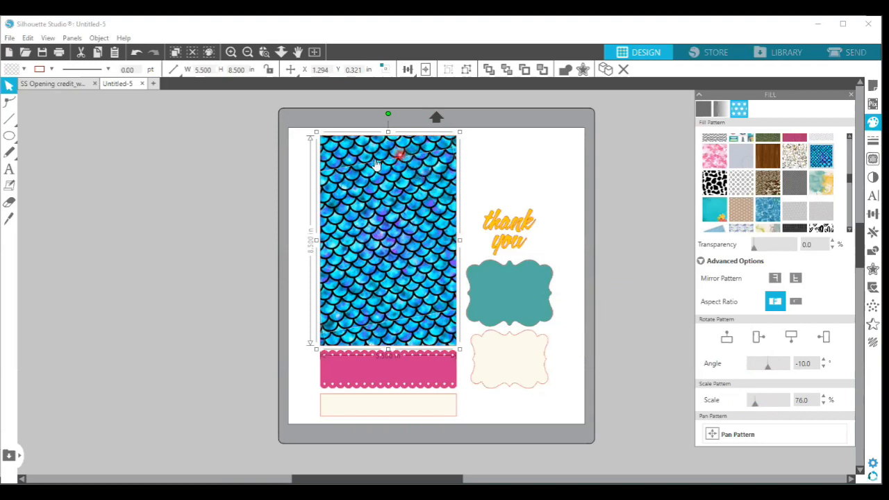
pyautogui.moveTo(360, 144)
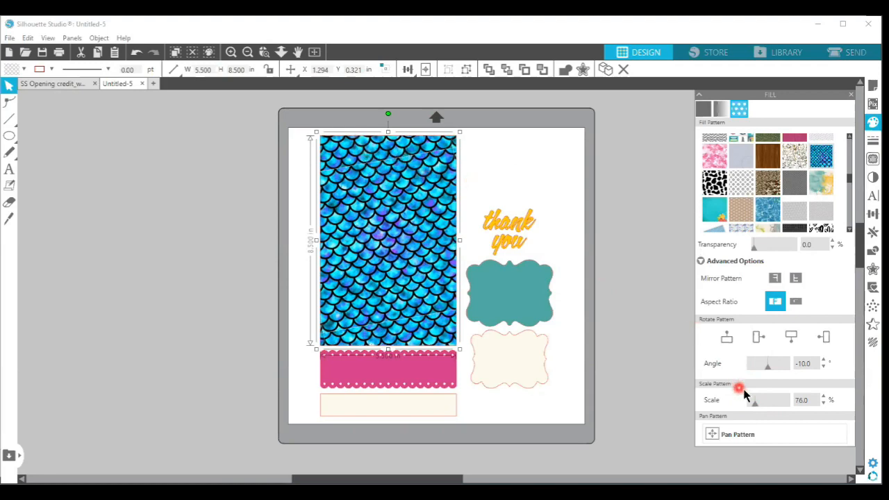
# Step: Fine-tune the pattern scale and settle it at about 97%
pyautogui.moveTo(754, 400); pyautogui.dragTo(758, 406)
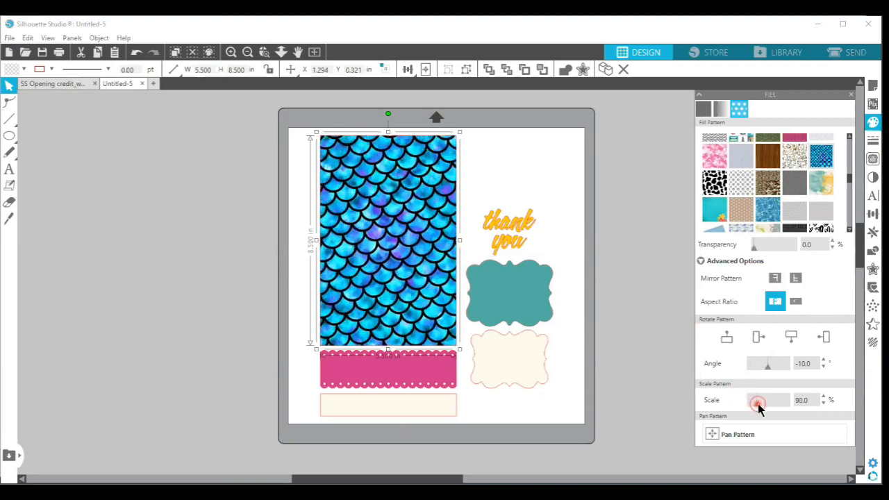
pyautogui.moveTo(759, 403); pyautogui.dragTo(753, 403)
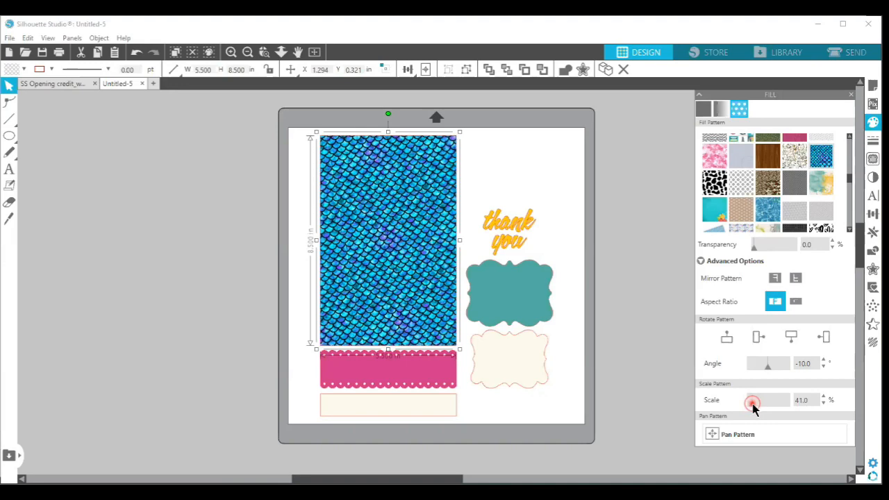
pyautogui.moveTo(752, 402); pyautogui.dragTo(755, 402)
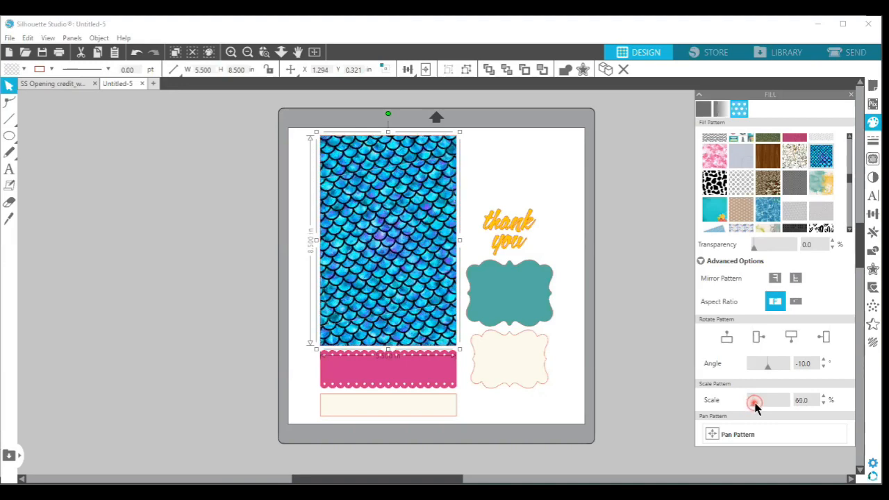
pyautogui.moveTo(755, 403); pyautogui.dragTo(757, 403)
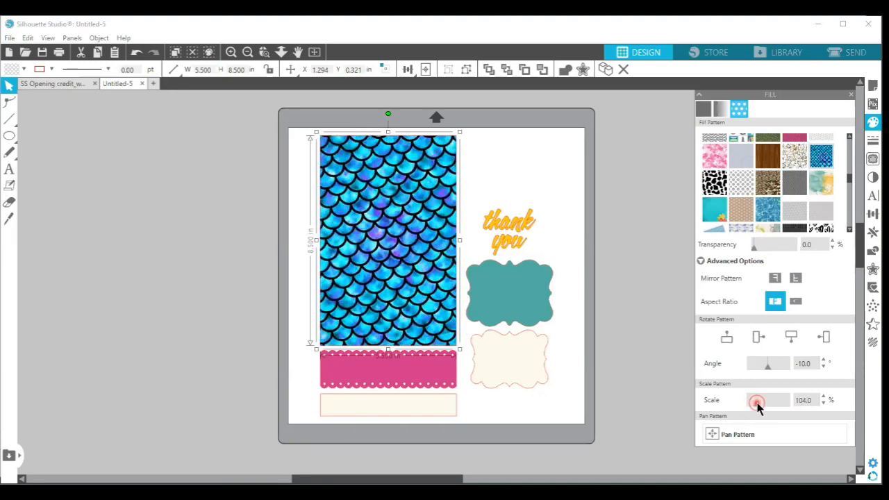
pyautogui.moveTo(757, 400); pyautogui.dragTo(755, 405)
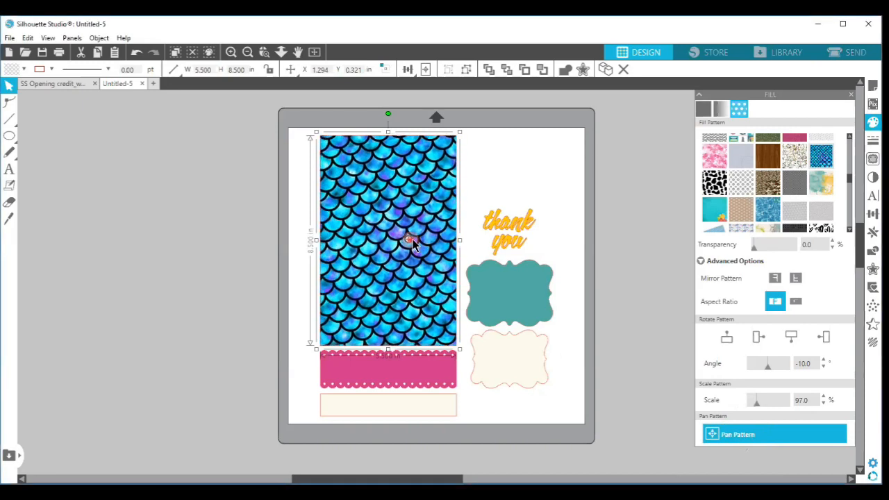
# Step: Fill the card base with the teal floral pattern at 0° rotation, scaled to 104%, and pan it
pyautogui.click(722, 217)
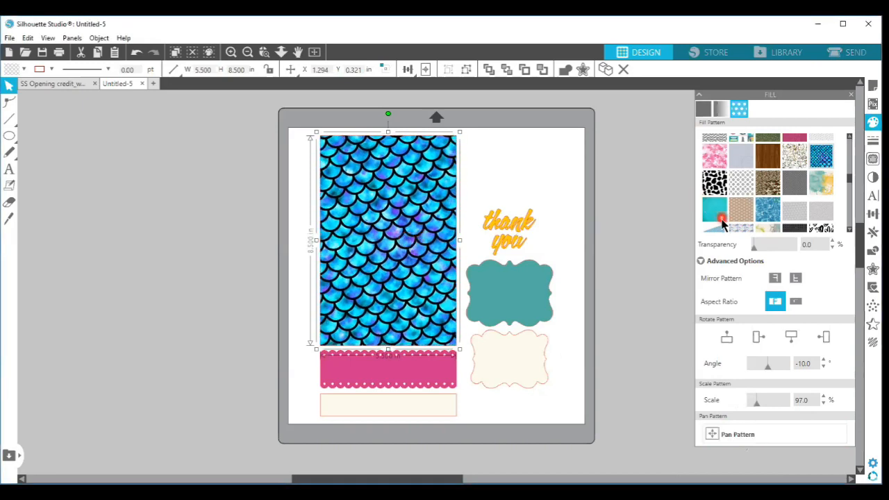
pyautogui.click(714, 209)
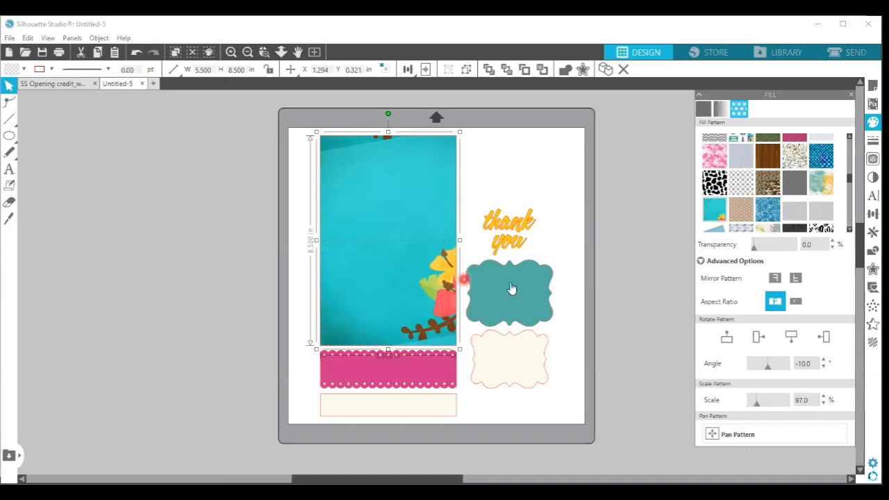
pyautogui.click(737, 433)
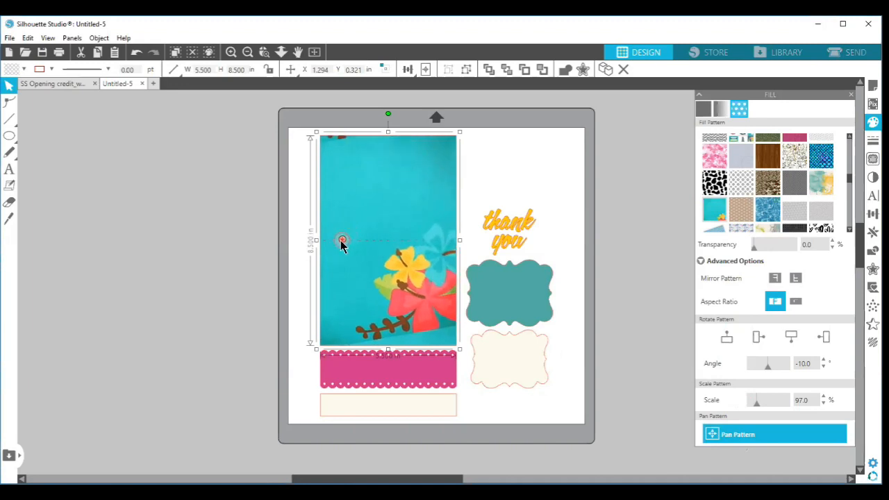
pyautogui.click(803, 356)
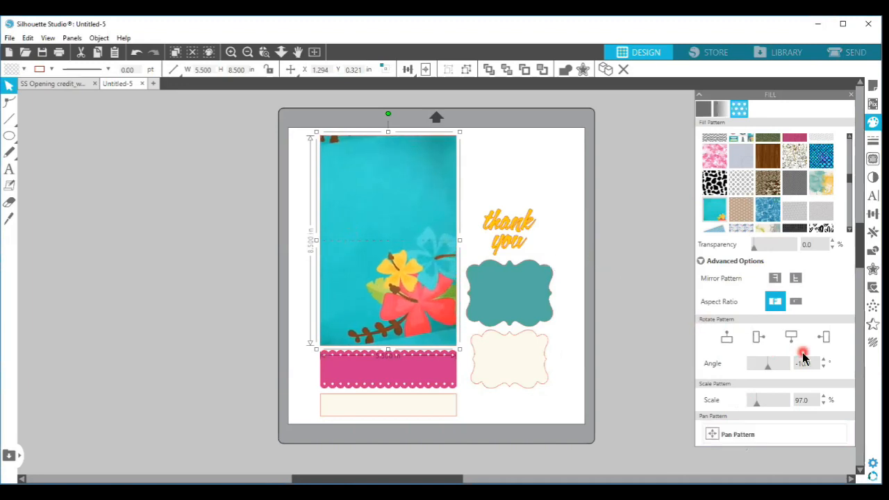
pyautogui.click(726, 337)
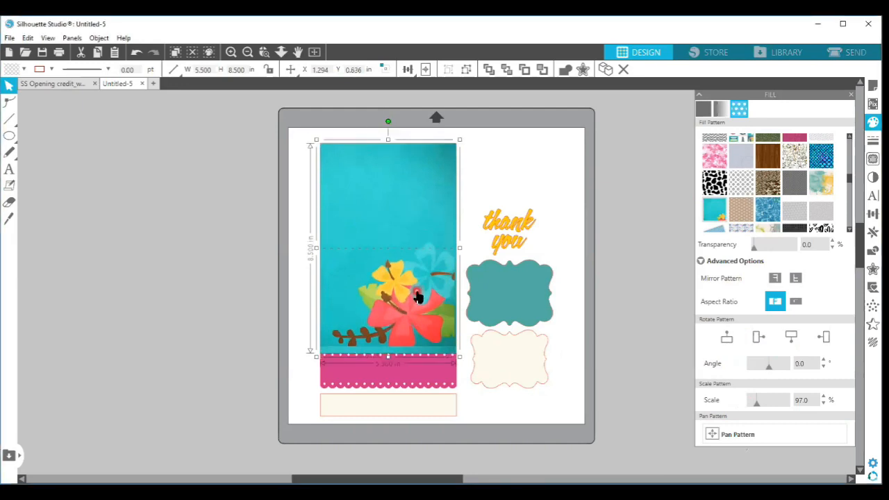
pyautogui.click(737, 433)
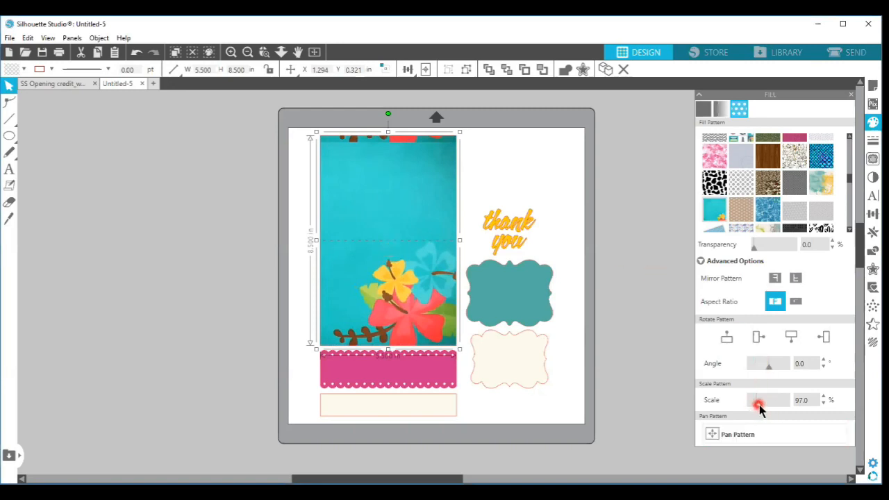
pyautogui.moveTo(758, 405); pyautogui.dragTo(766, 406)
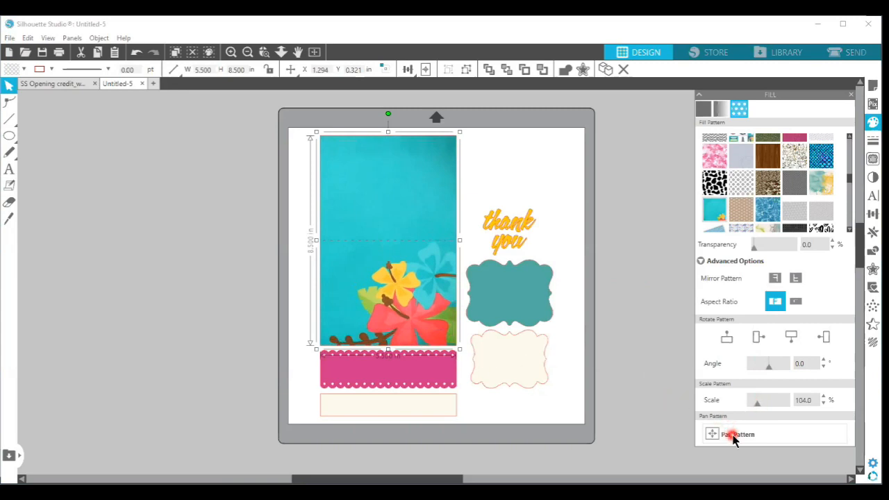
pyautogui.click(738, 433)
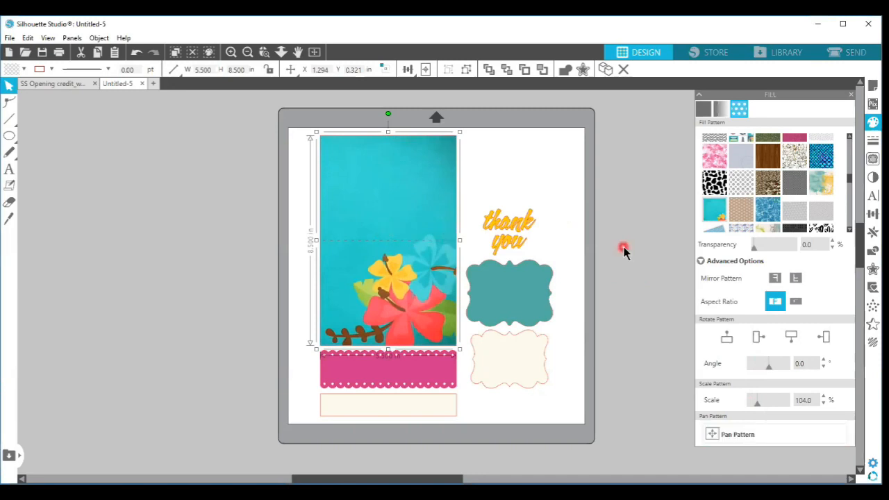
pyautogui.moveTo(431, 314)
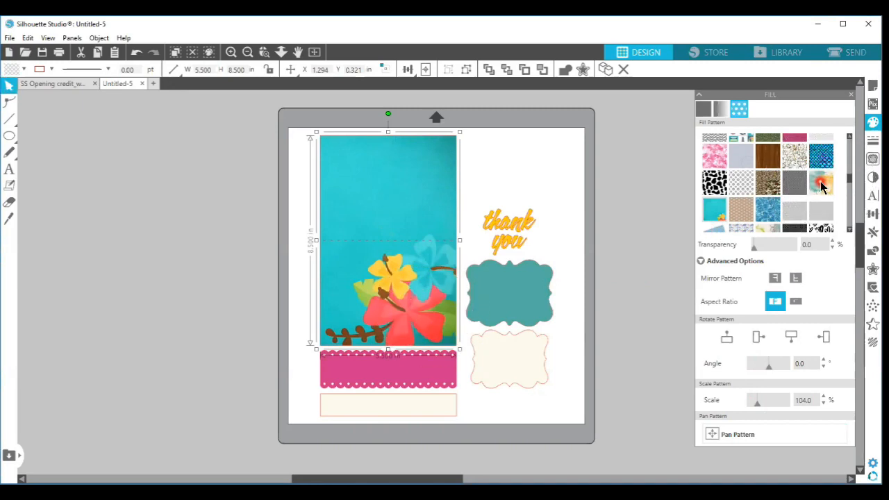
# Step: Fill the card base with the teal-and-yellow watercolor pattern and pan it so teal fills the left side
pyautogui.click(821, 184)
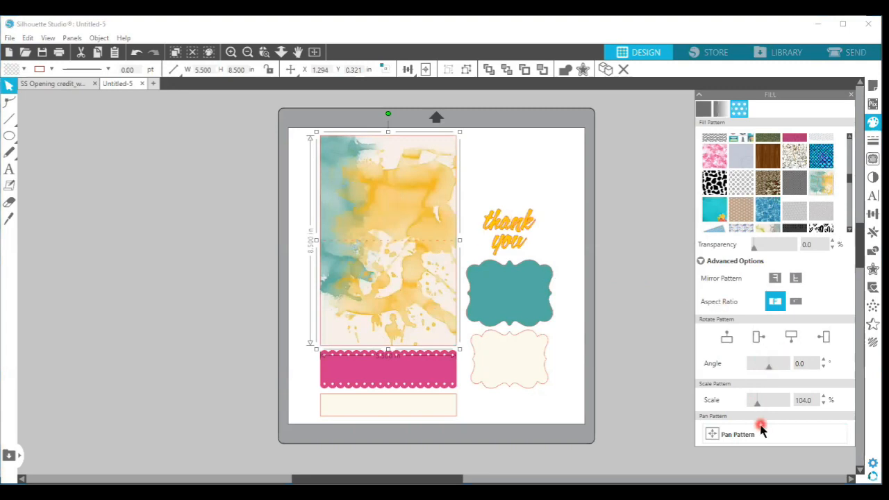
pyautogui.click(737, 433)
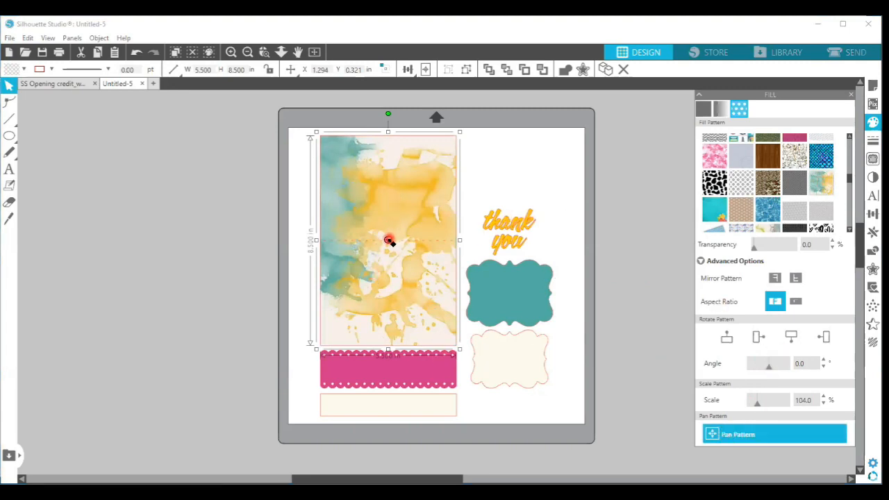
pyautogui.moveTo(389, 241); pyautogui.dragTo(446, 251)
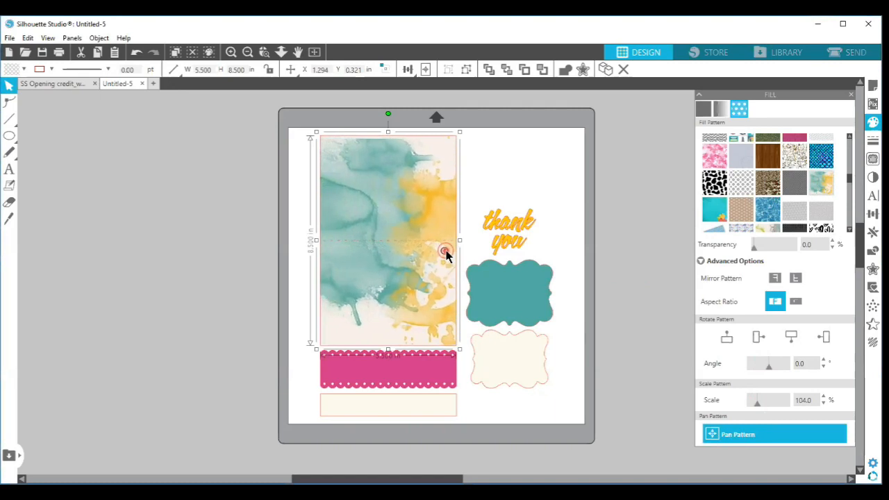
pyautogui.moveTo(448, 251); pyautogui.dragTo(450, 251)
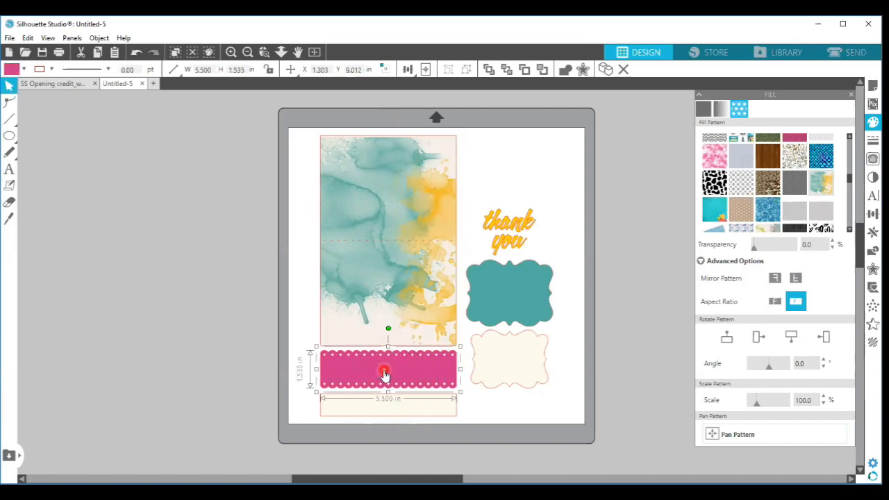
# Step: Apply a speckled dot pattern fill to the pink scalloped label
pyautogui.scroll(-3)
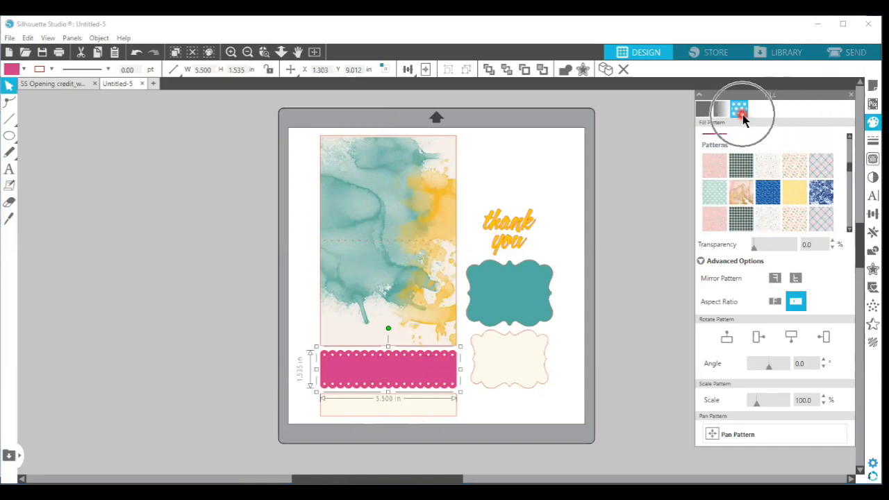
pyautogui.moveTo(739, 114)
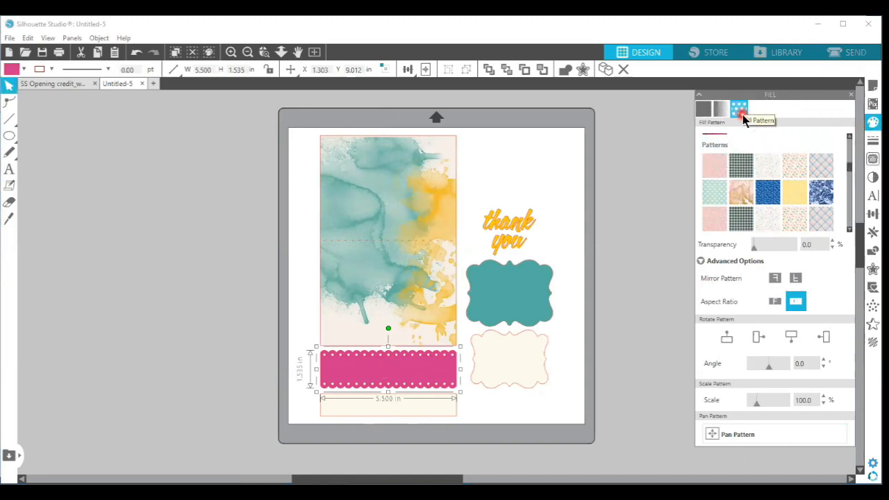
pyautogui.click(767, 166)
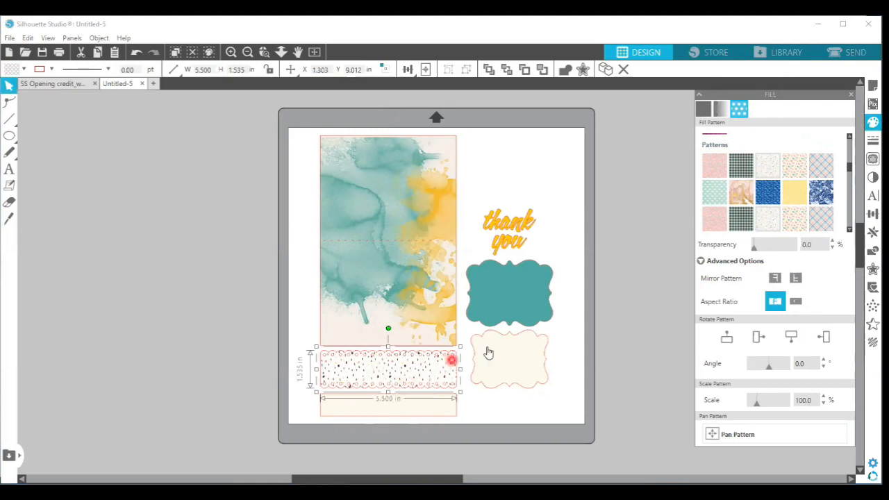
pyautogui.click(505, 356)
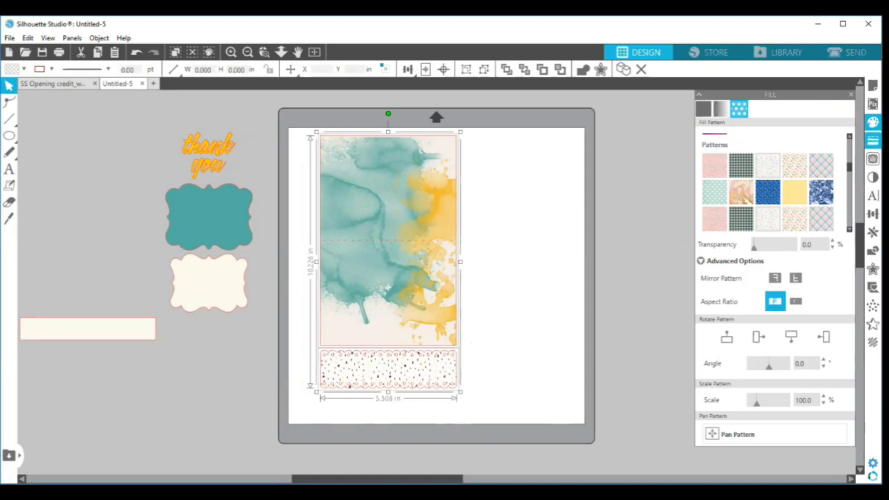
pyautogui.moveTo(872, 84)
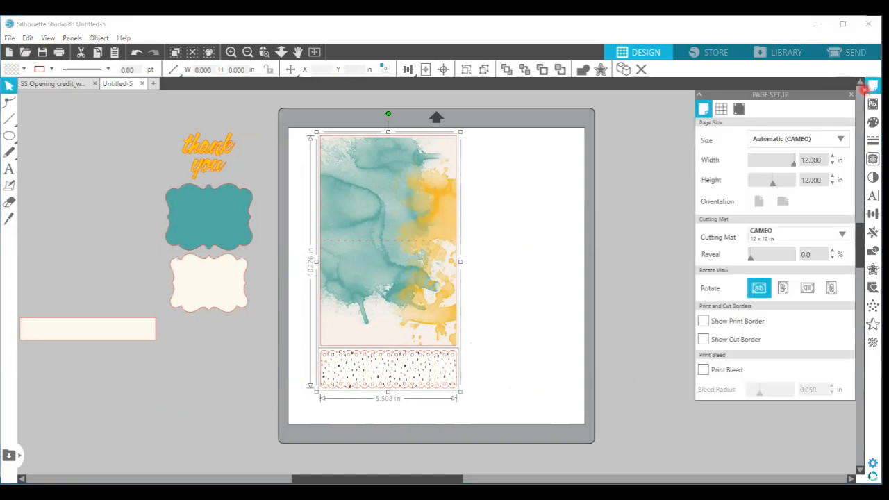
# Step: Set the page size to Current Printer letter size in portrait orientation with the cut border shown
pyautogui.click(797, 139)
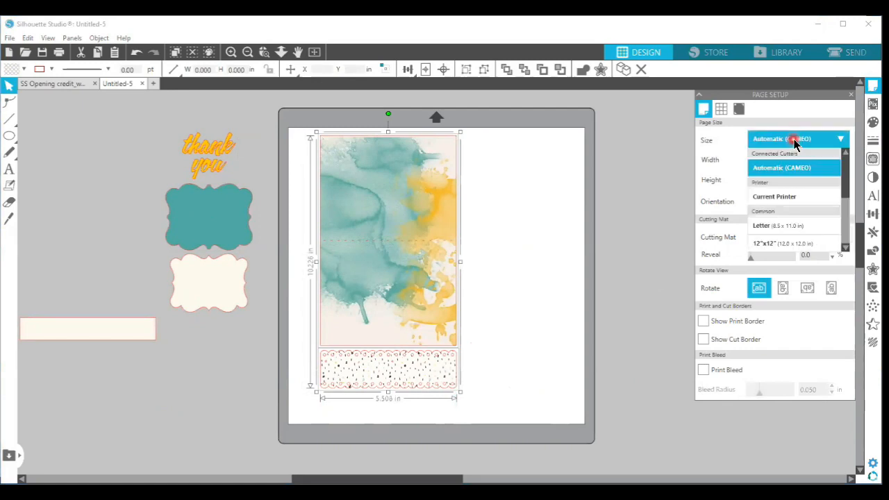
pyautogui.moveTo(795, 197)
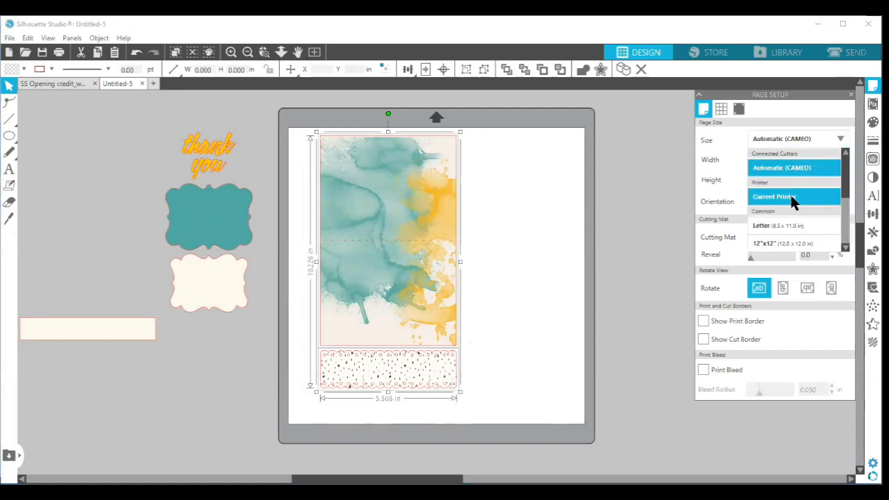
pyautogui.click(772, 198)
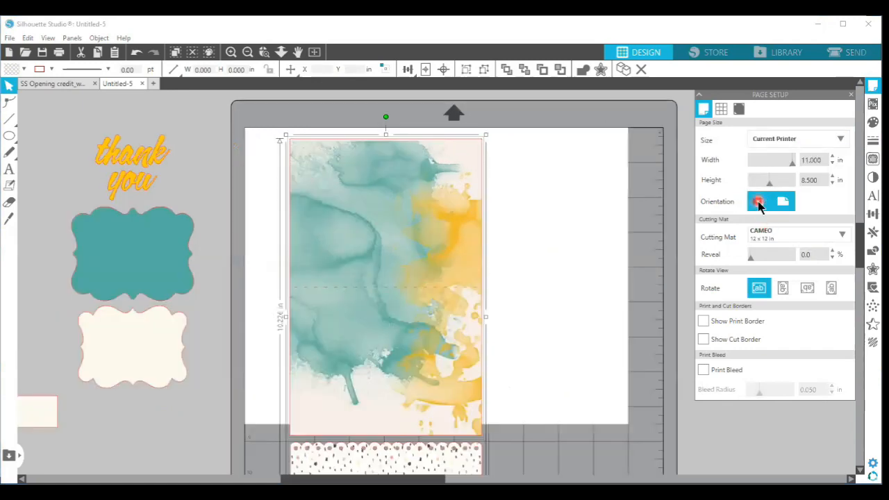
pyautogui.click(758, 201)
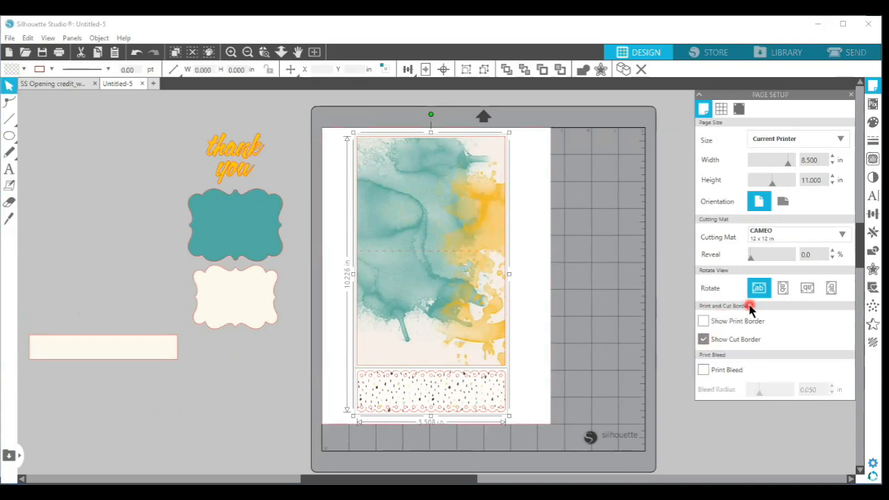
pyautogui.moveTo(739, 108)
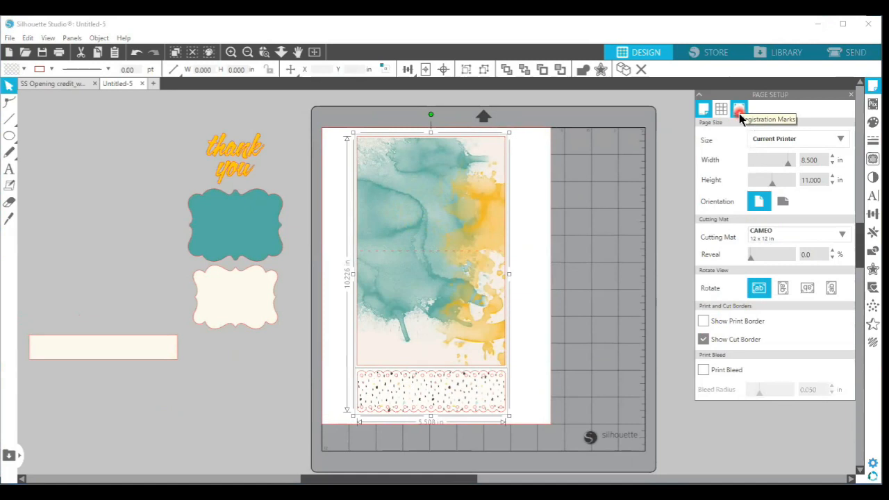
# Step: Set the registration mark style to Type 1 for CAMEO, Portrait and Curio
pyautogui.click(739, 109)
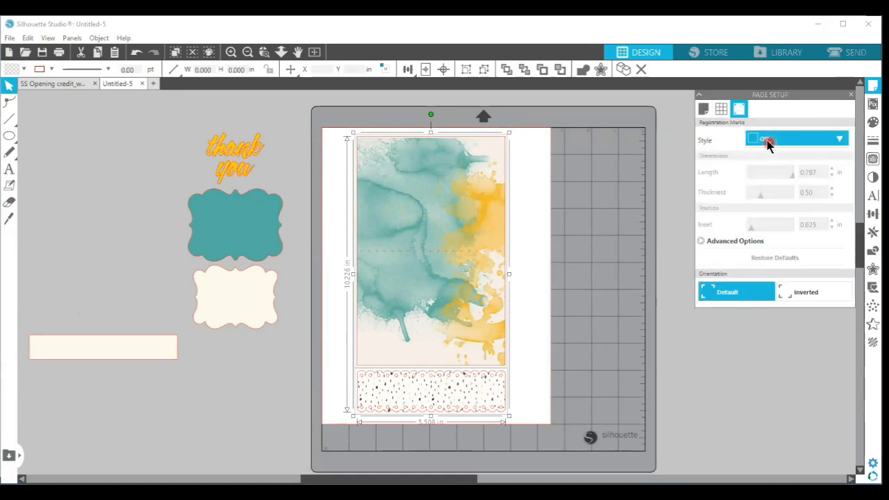
pyautogui.click(794, 138)
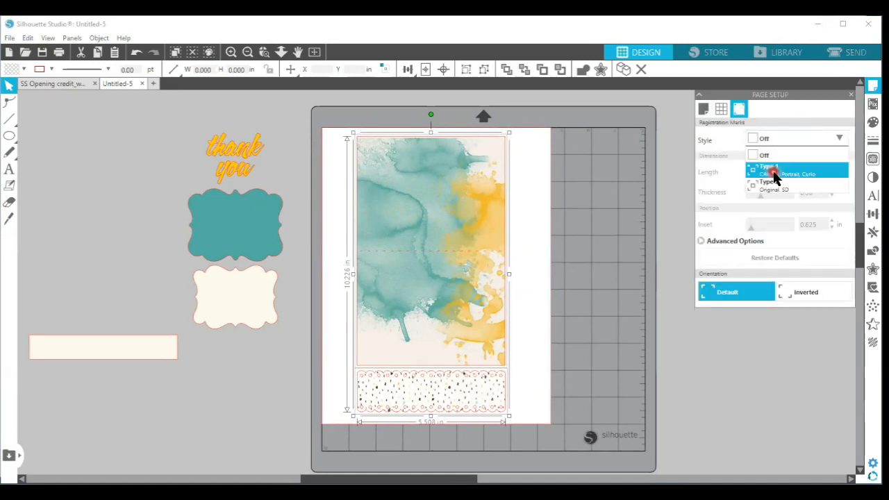
pyautogui.click(797, 174)
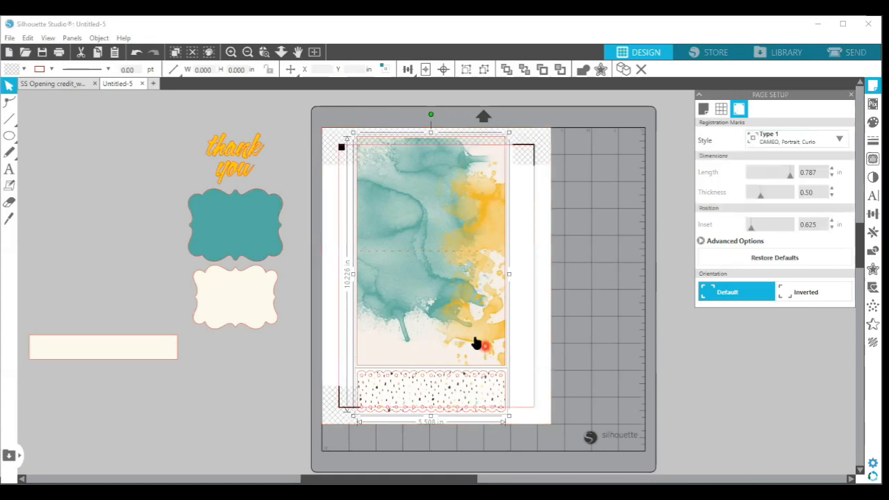
pyautogui.moveTo(354, 181)
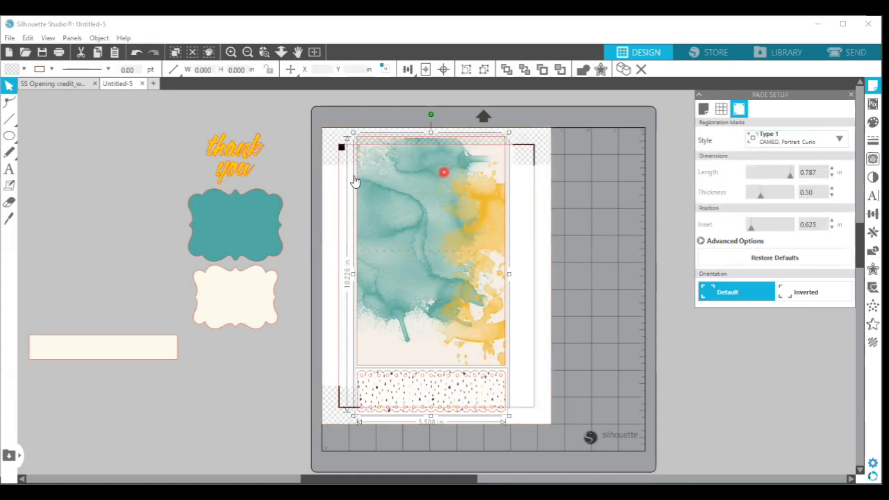
pyautogui.moveTo(439, 383)
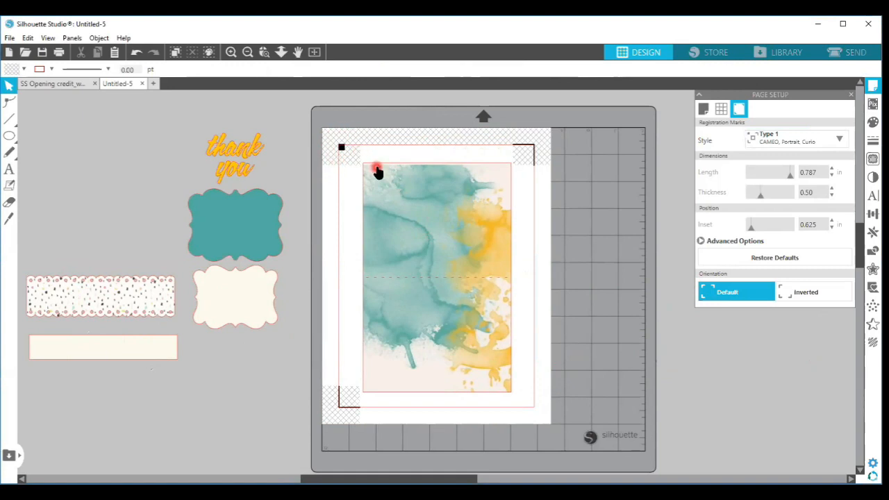
pyautogui.moveTo(414, 175)
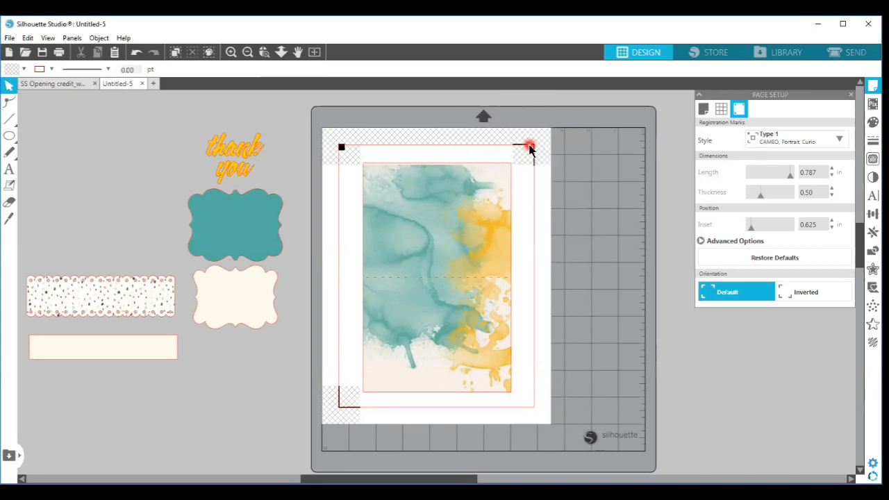
pyautogui.moveTo(530, 151)
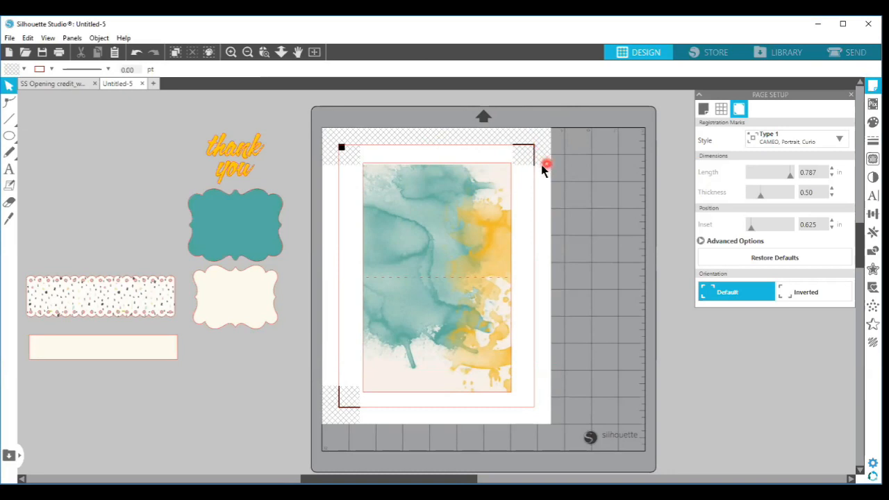
pyautogui.moveTo(525, 174)
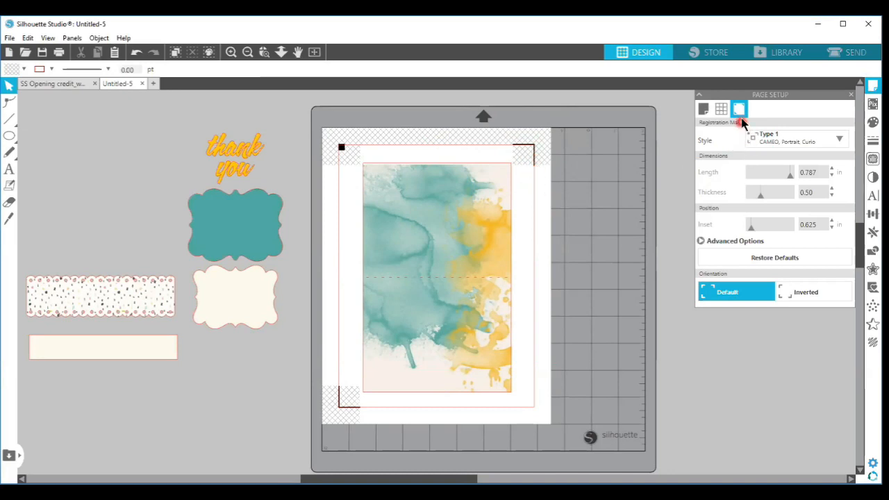
pyautogui.moveTo(785, 150)
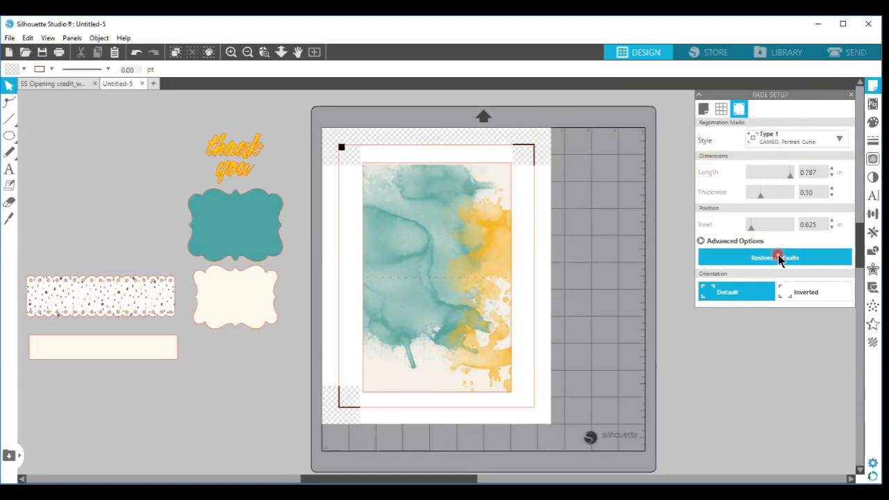
pyautogui.click(775, 257)
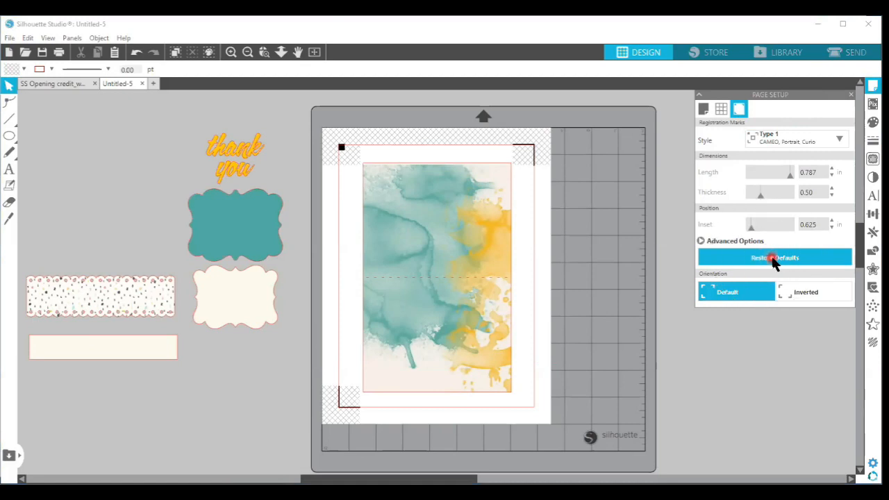
pyautogui.click(775, 257)
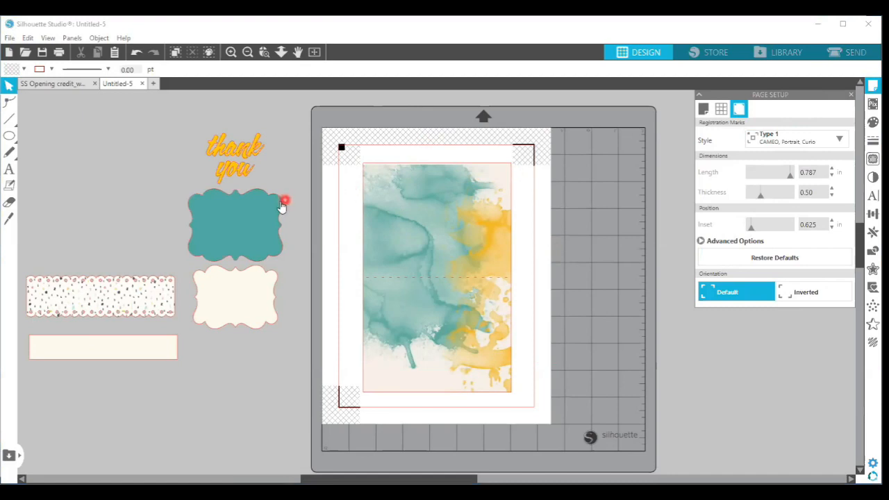
# Step: Fill the teal bracket label with the red geometric pattern from the Pattern fill options
pyautogui.click(234, 223)
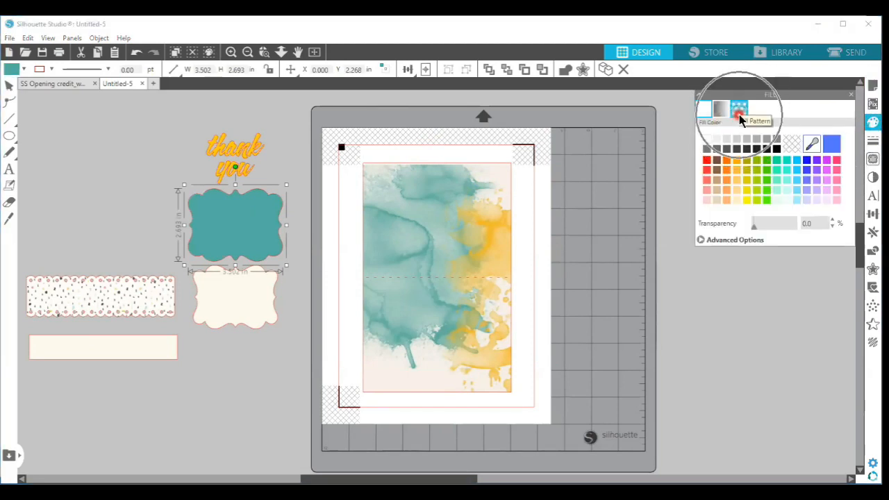
pyautogui.click(739, 108)
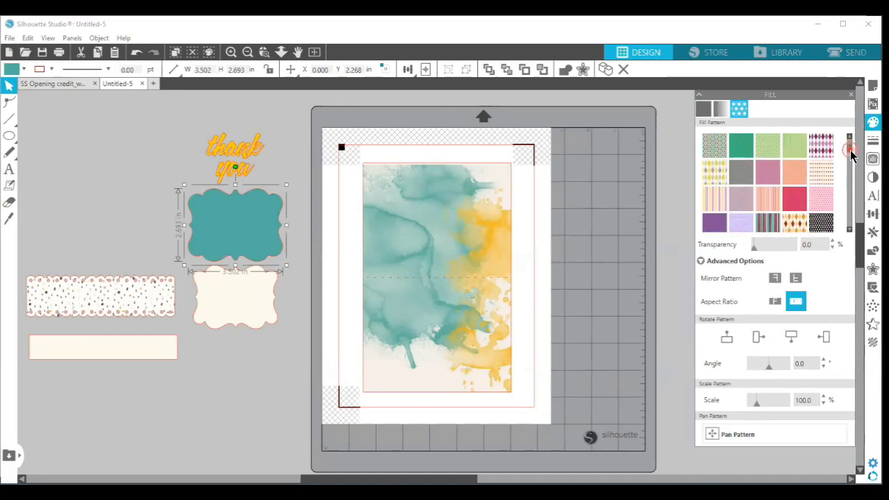
pyautogui.scroll(-3)
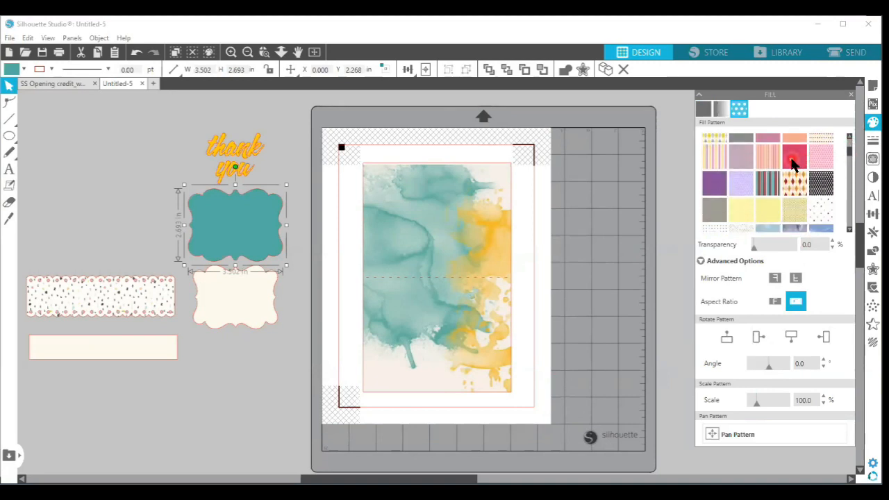
pyautogui.click(794, 159)
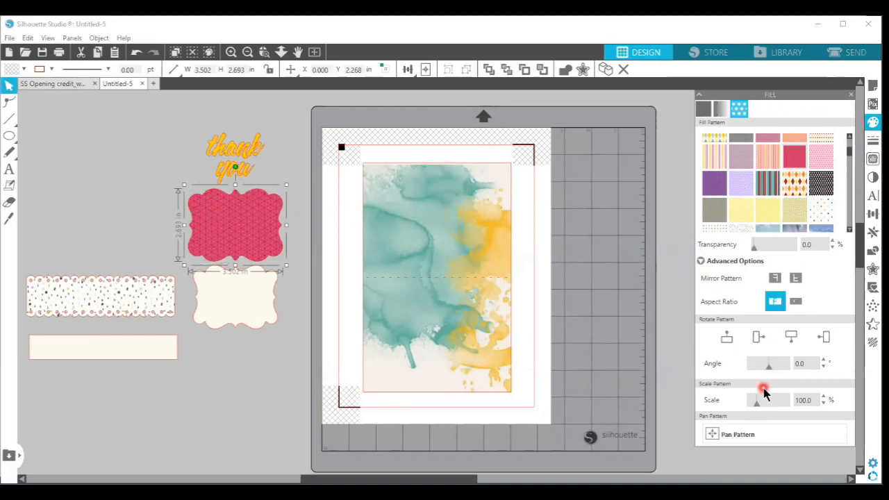
# Step: Raise the pattern scale inside the label to about 203%
pyautogui.moveTo(764, 386); pyautogui.dragTo(763, 405)
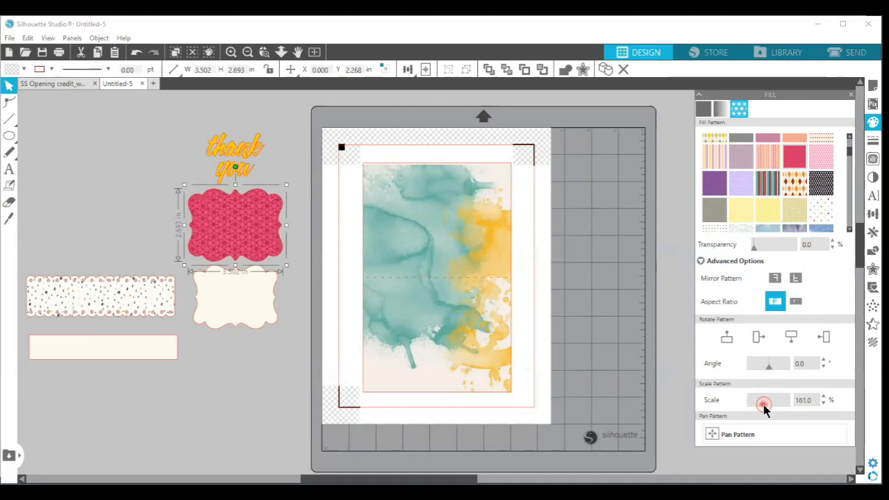
pyautogui.moveTo(763, 403); pyautogui.dragTo(761, 403)
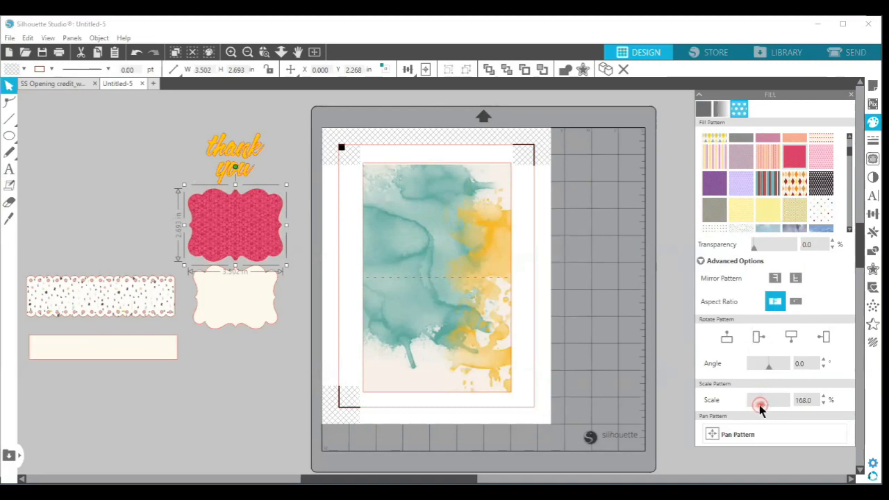
pyautogui.moveTo(758, 406); pyautogui.dragTo(766, 406)
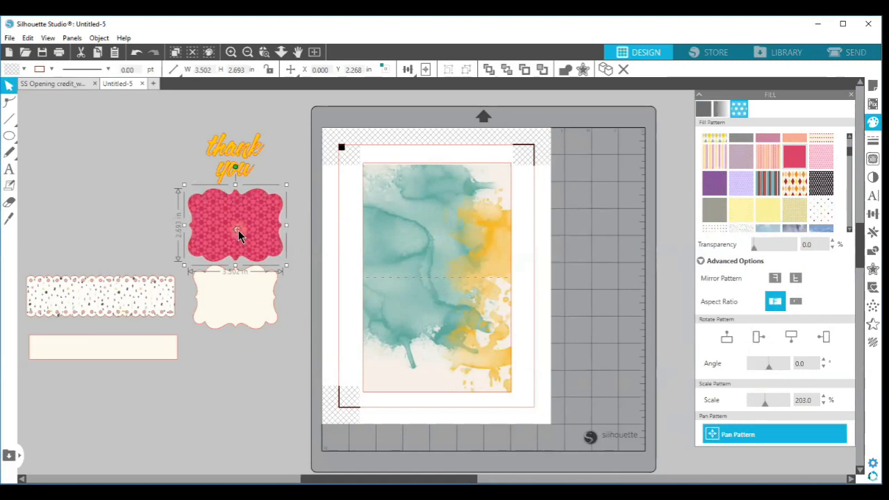
pyautogui.moveTo(237, 207)
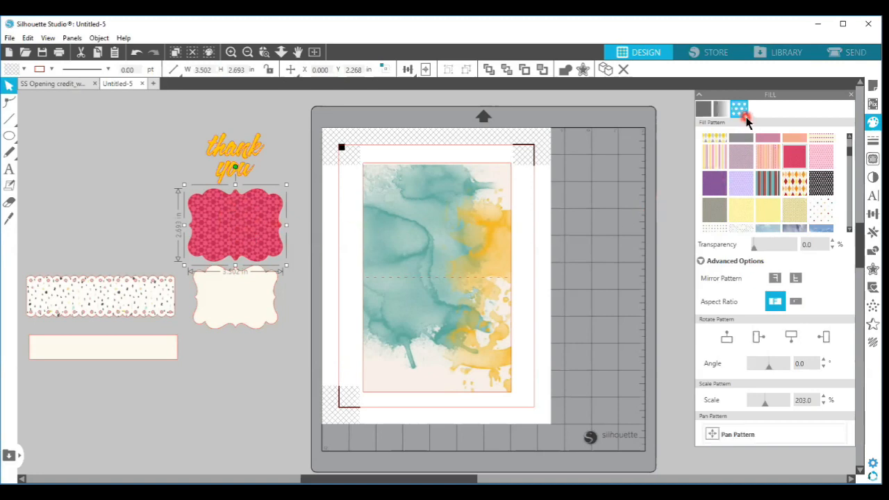
pyautogui.moveTo(742, 114)
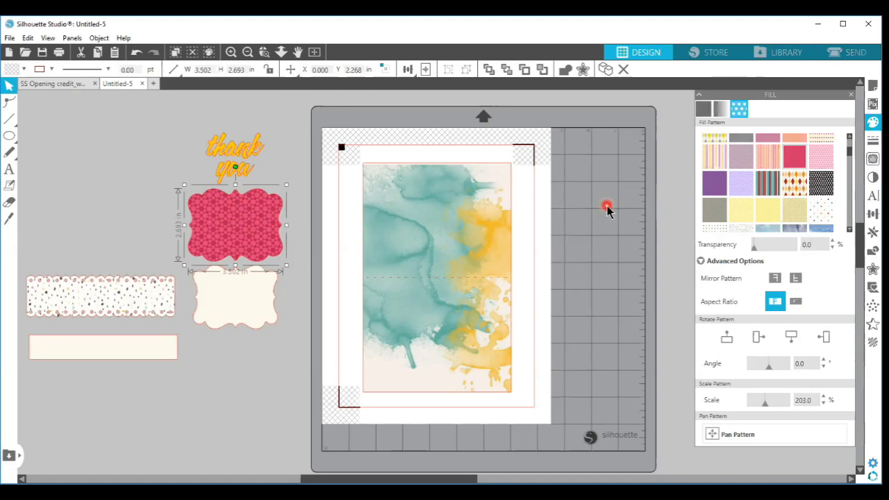
pyautogui.moveTo(703, 150)
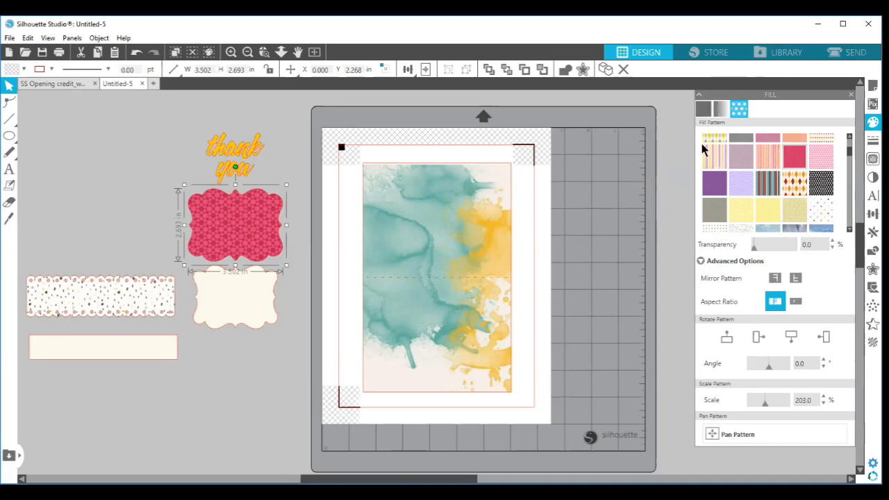